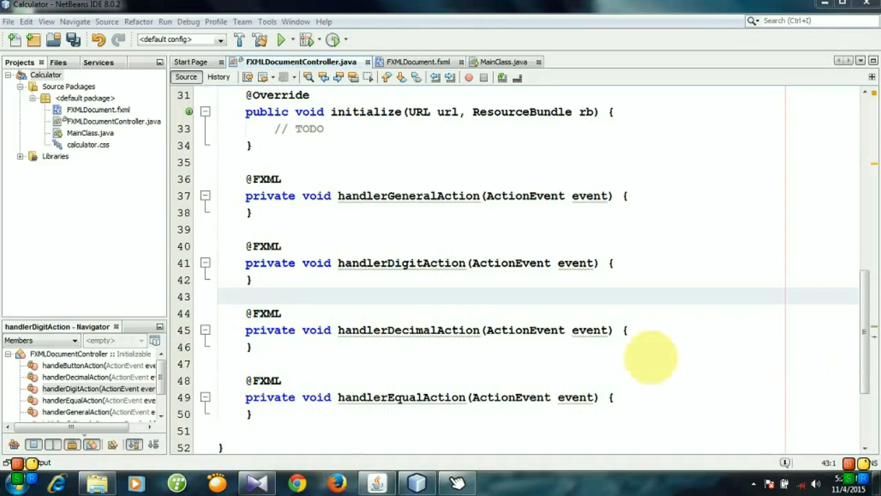
- Open an empty line in handlerDigitAction and try digit buttons in the running calculator
click(611, 261)
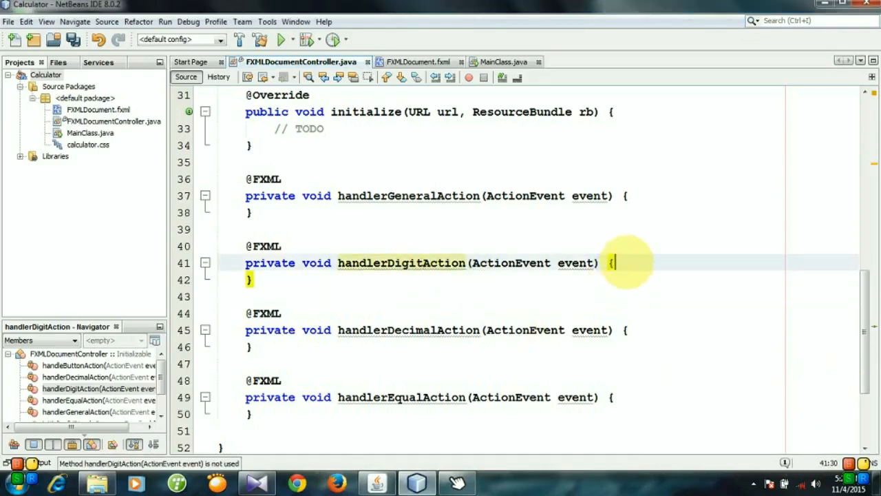
mouse_move(647, 272)
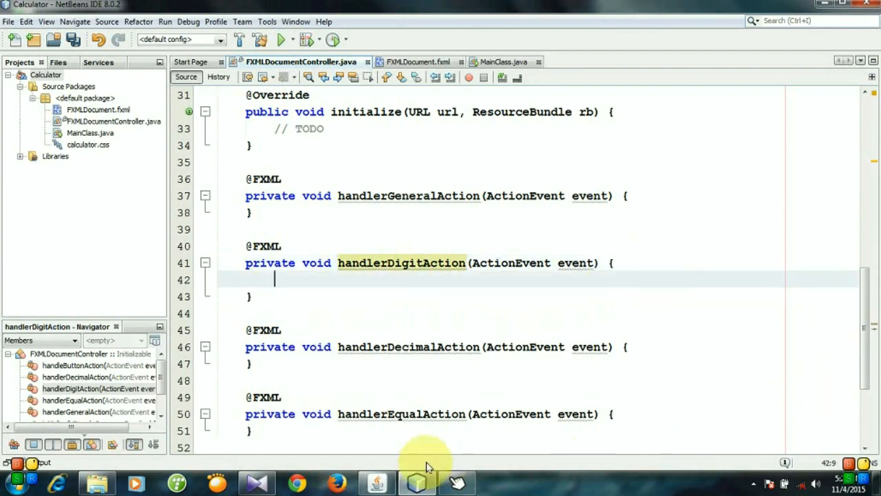
click(419, 482)
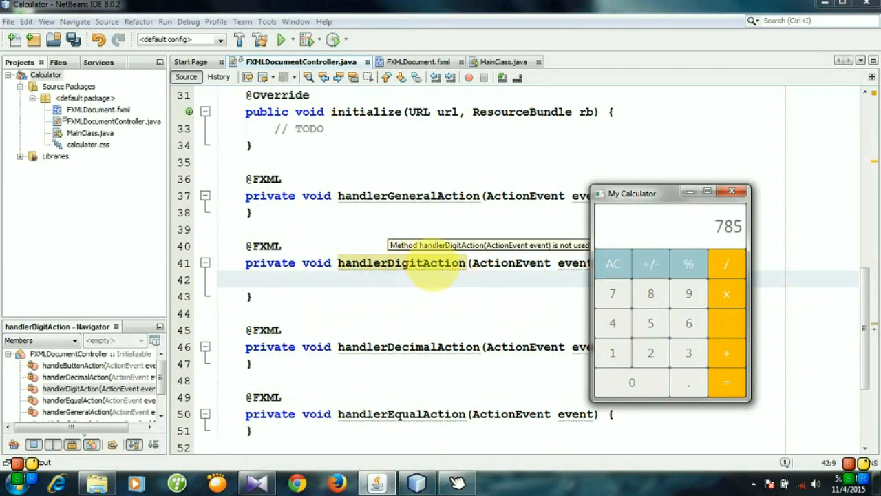
click(611, 322)
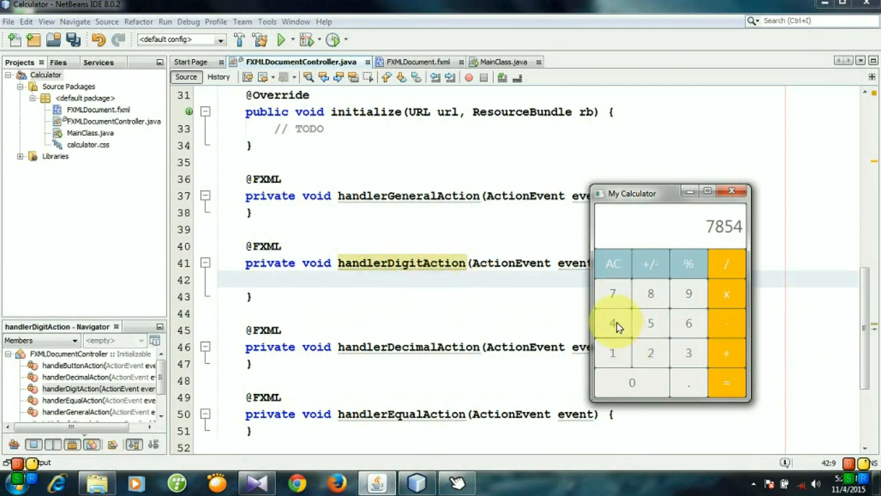
click(650, 293)
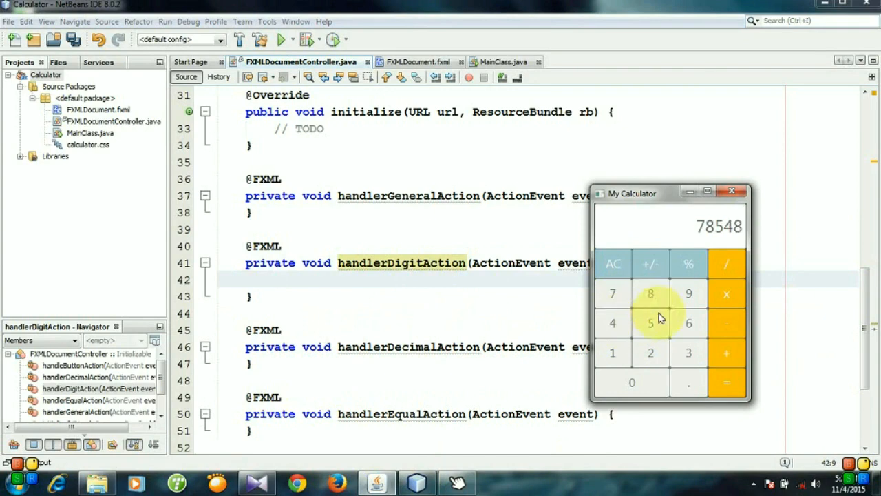
click(650, 322)
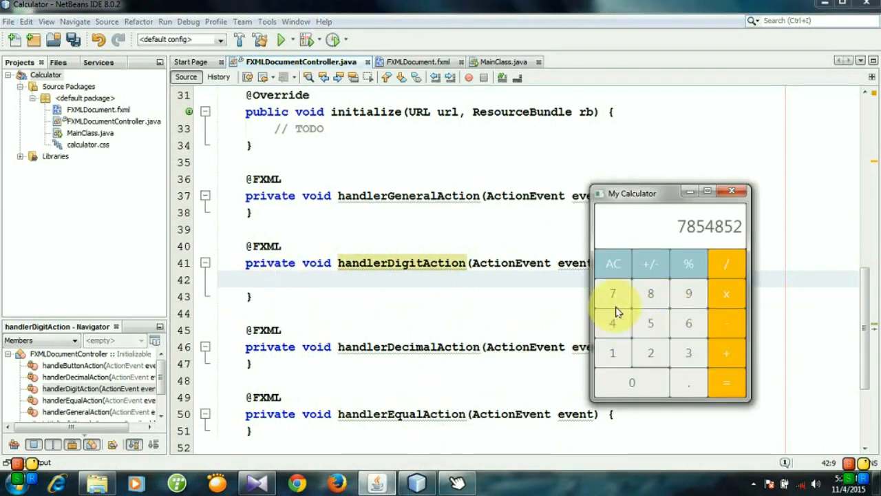
mouse_move(649, 295)
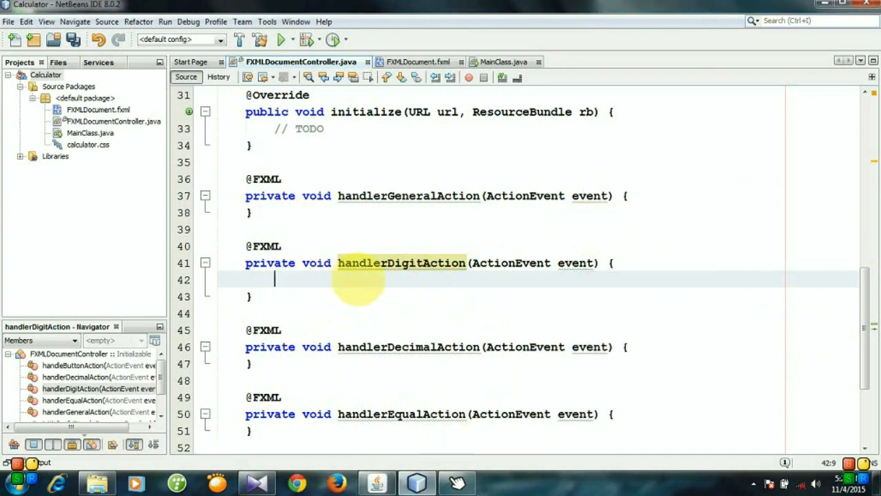
- Declare String digitObject = ((Button)event.getSource()).getText(); in handlerDigitAction
text(st)
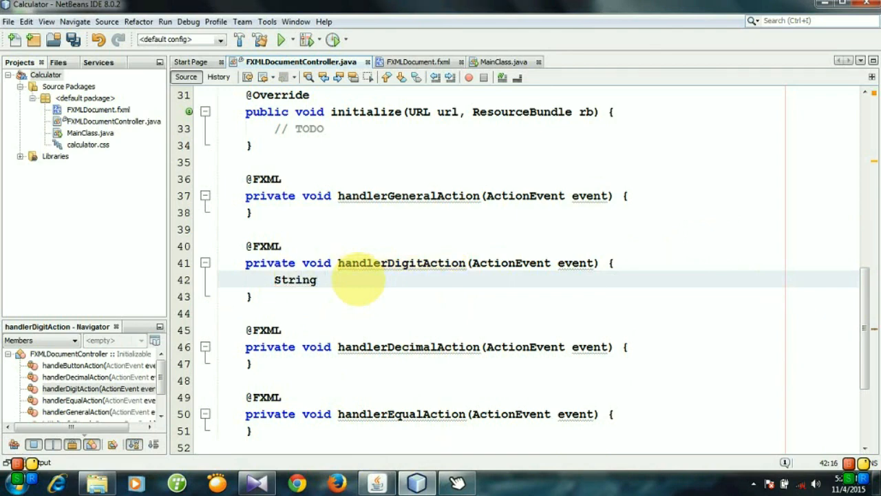
text(digitObjec)
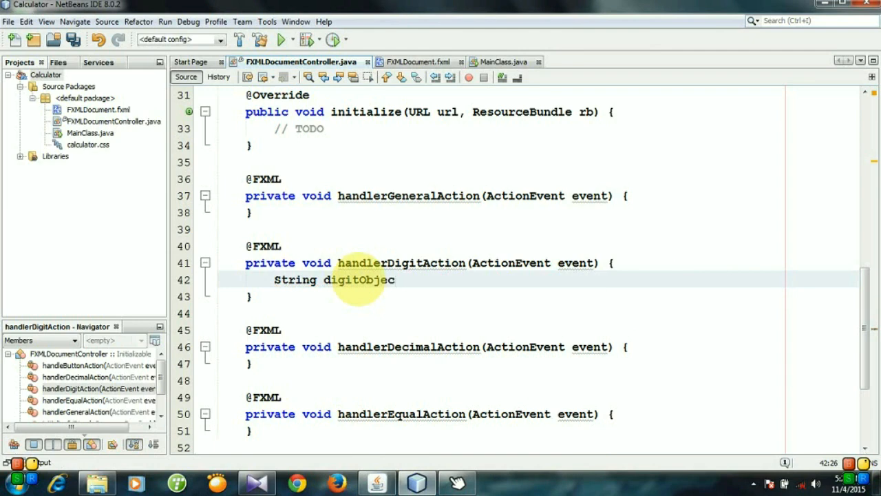
text(t =)
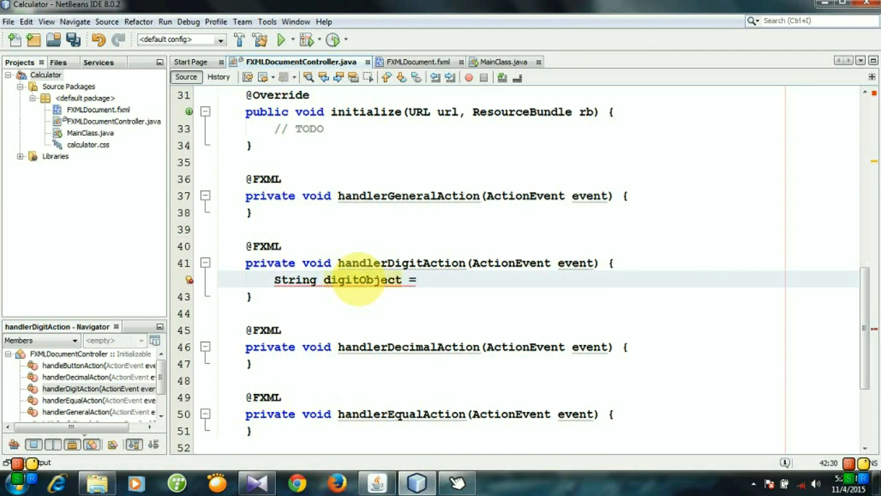
text(even)
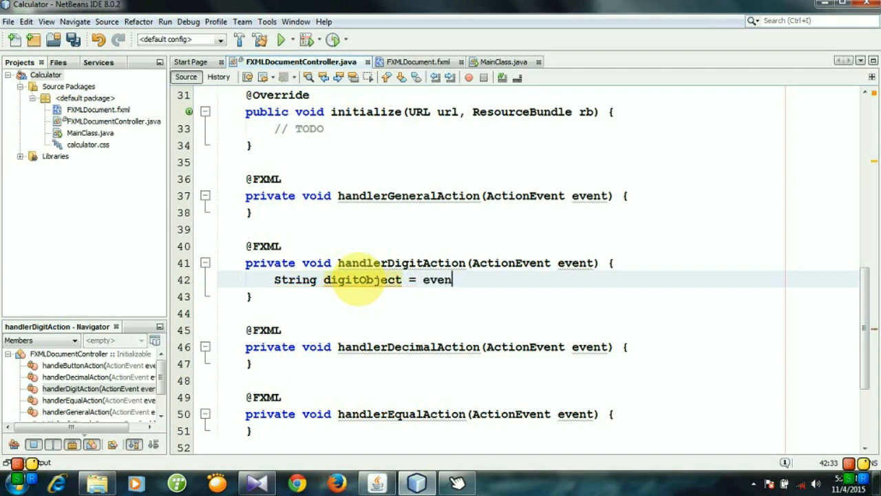
text(t.getc)
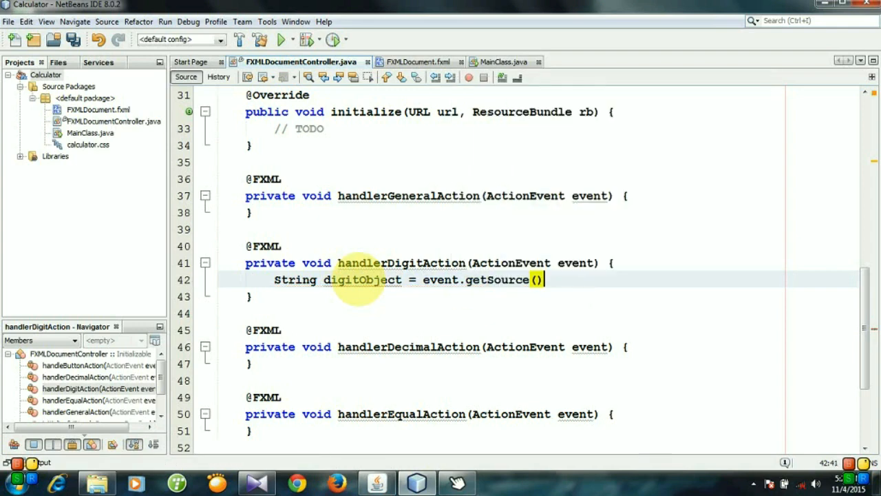
text(.get)
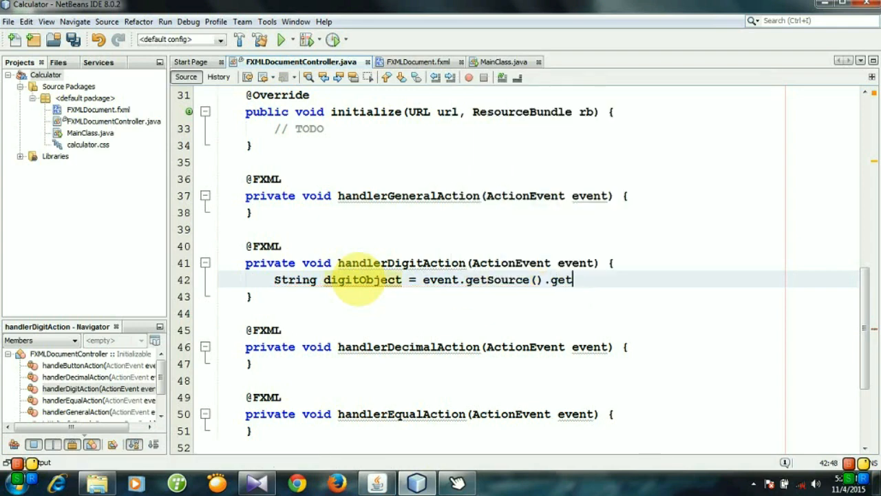
text(Tex)
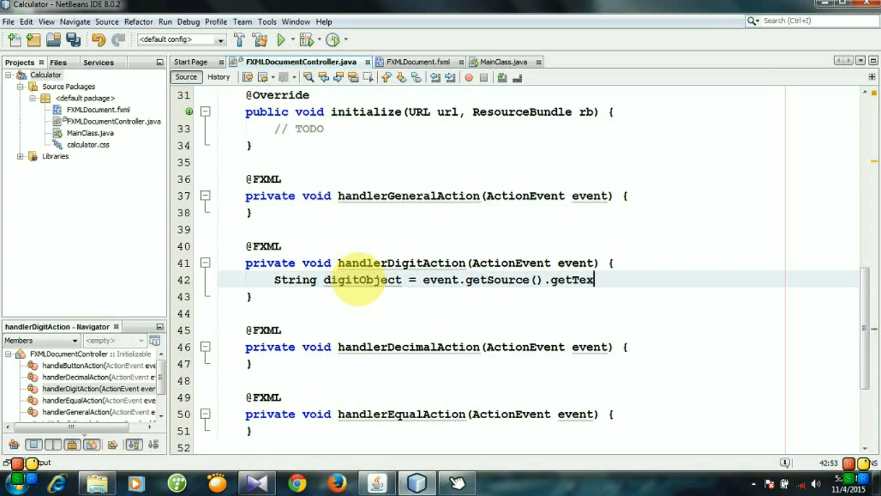
text(t();)
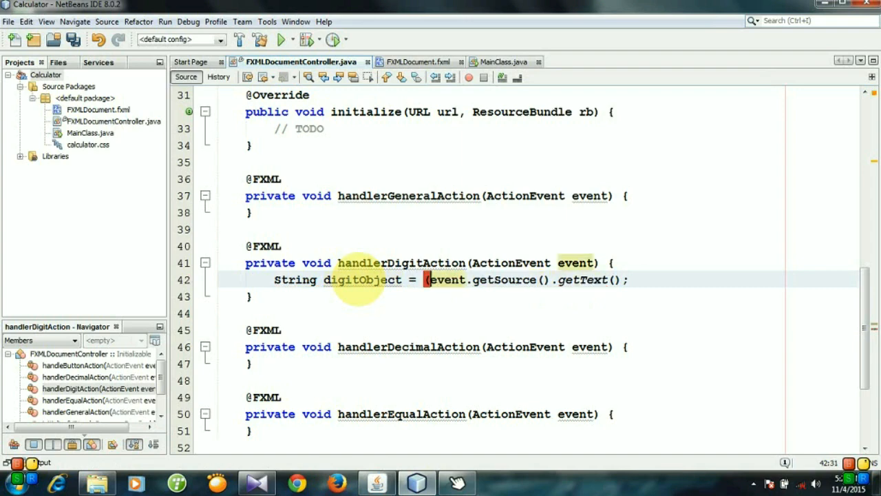
text(Button))
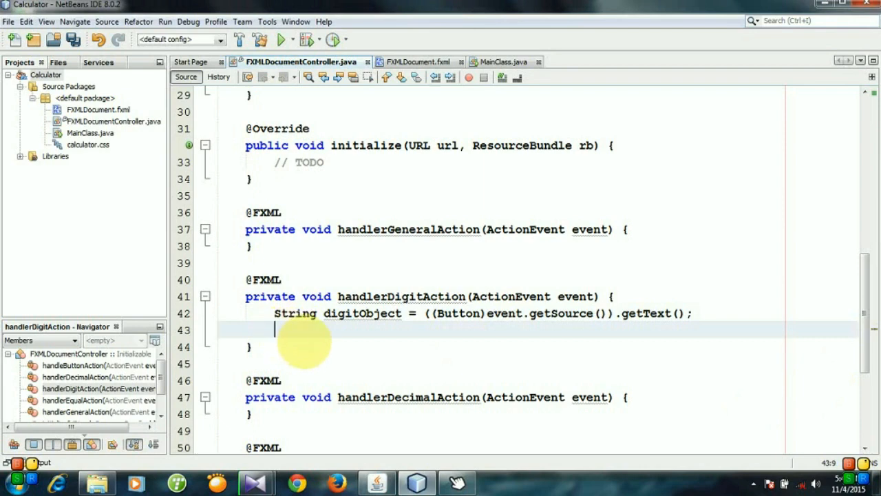
- Declare String oldText = txtDisplay.getText(); and close the running calculator
text(Stri)
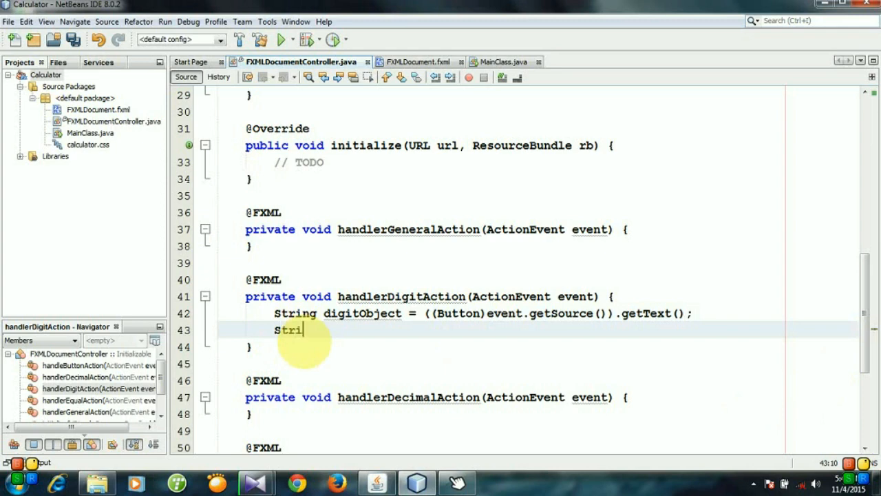
text(ng old)
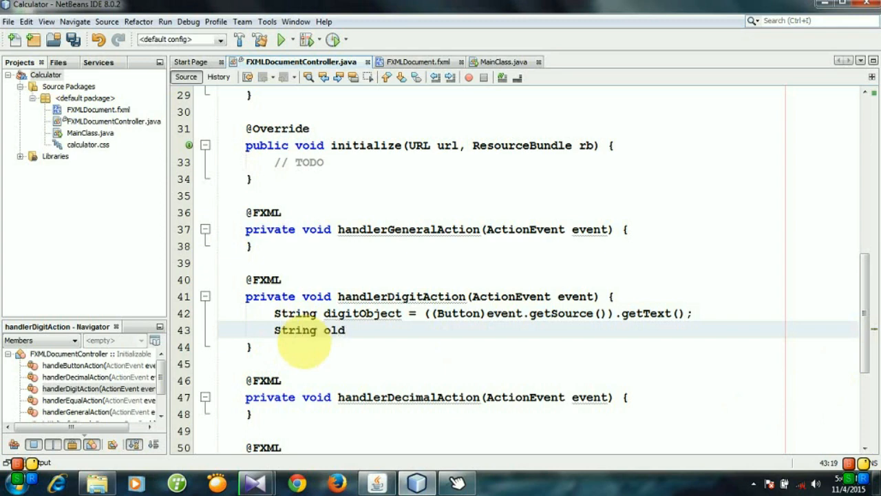
text(Text =)
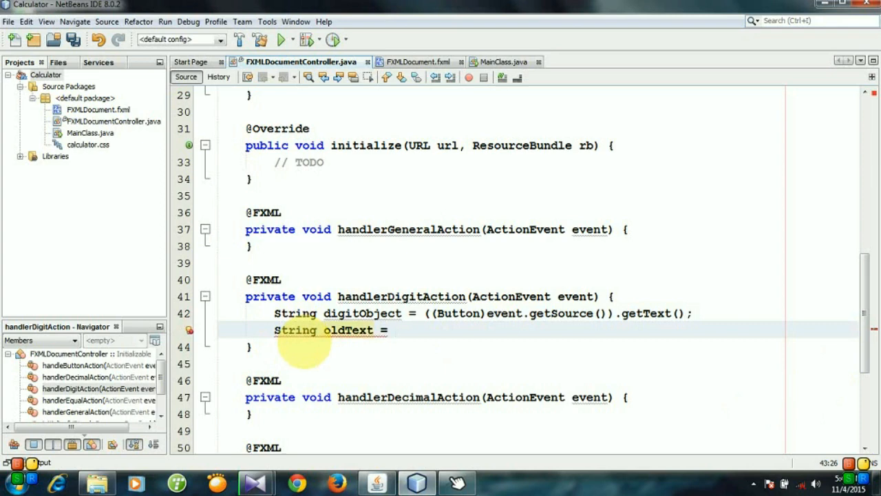
text(txtDisplay)
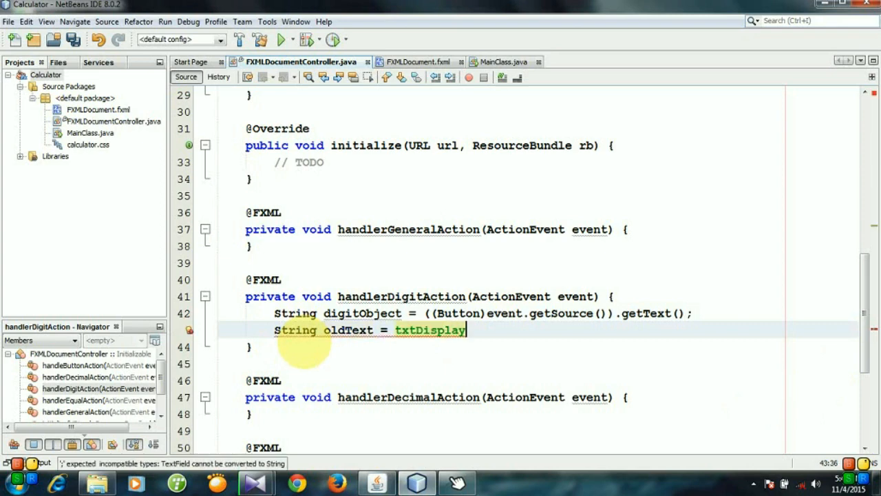
text(.get)
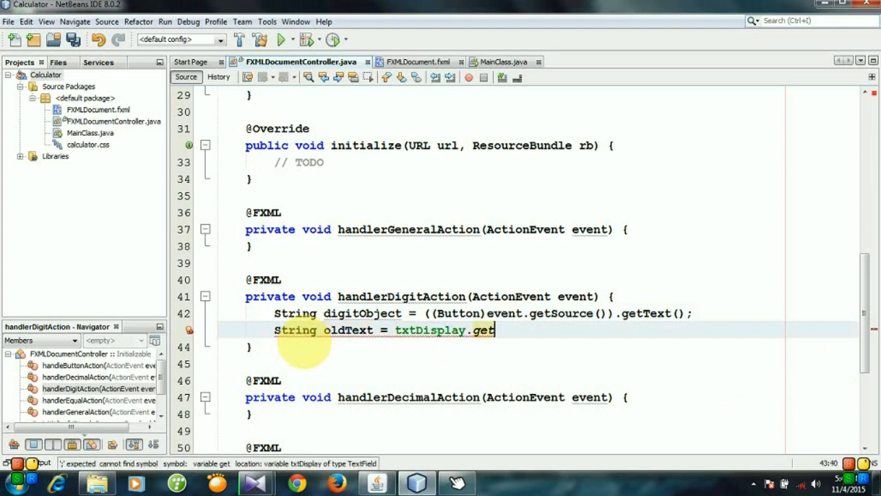
text(te)
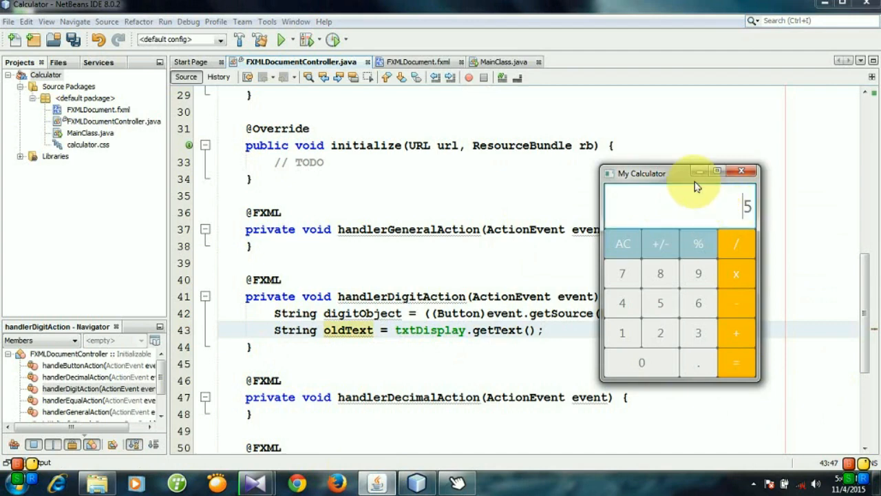
click(740, 171)
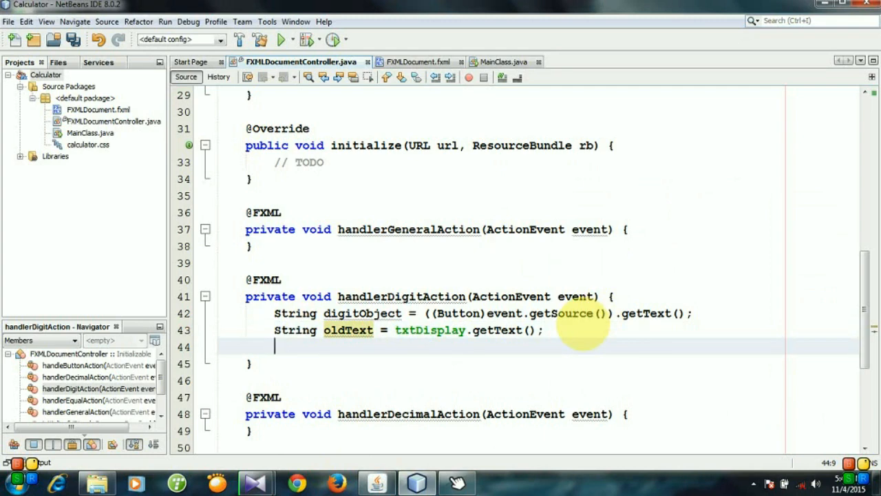
- Declare String newText = oldText + digitObject; in handlerDigitAction
text(String)
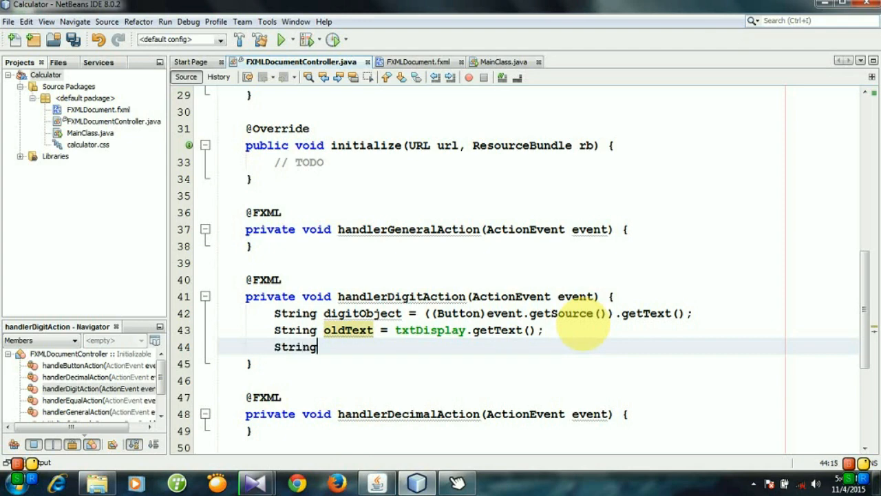
text(nfewText =)
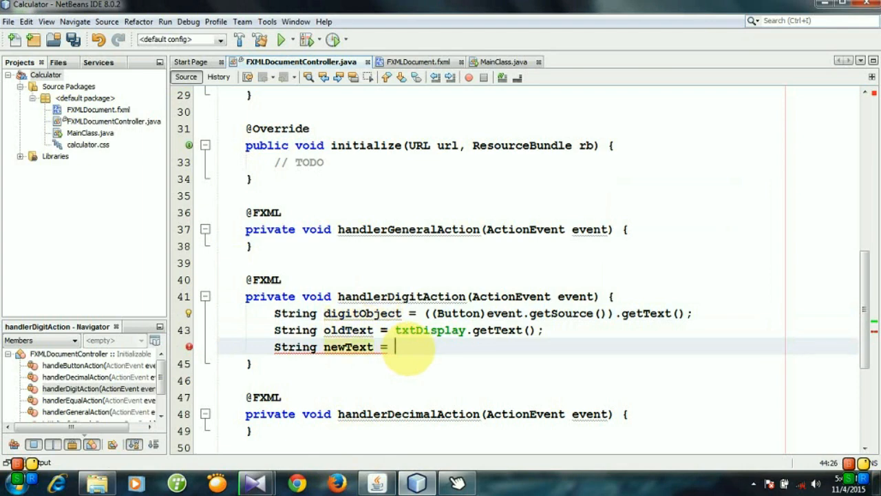
text(o)
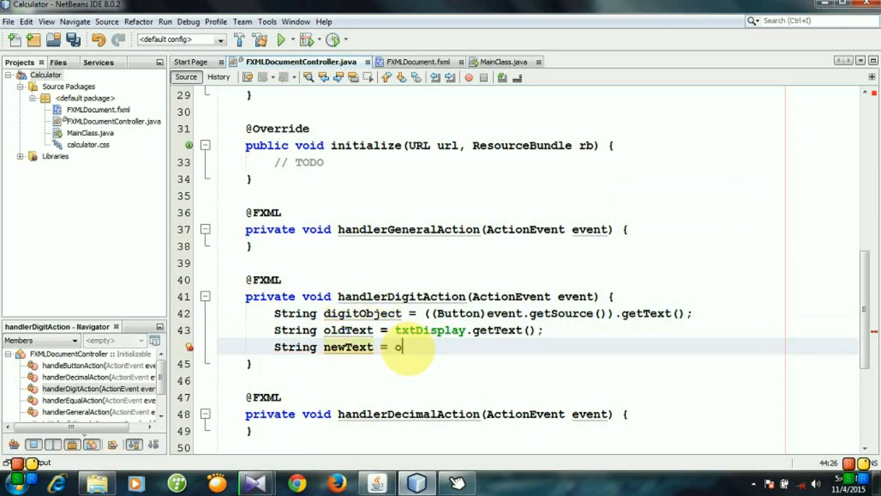
text(ldText)
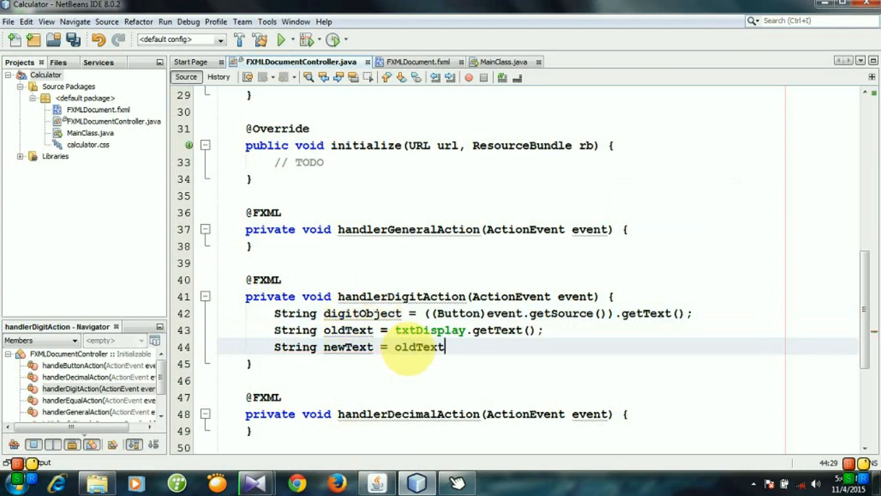
text(+)
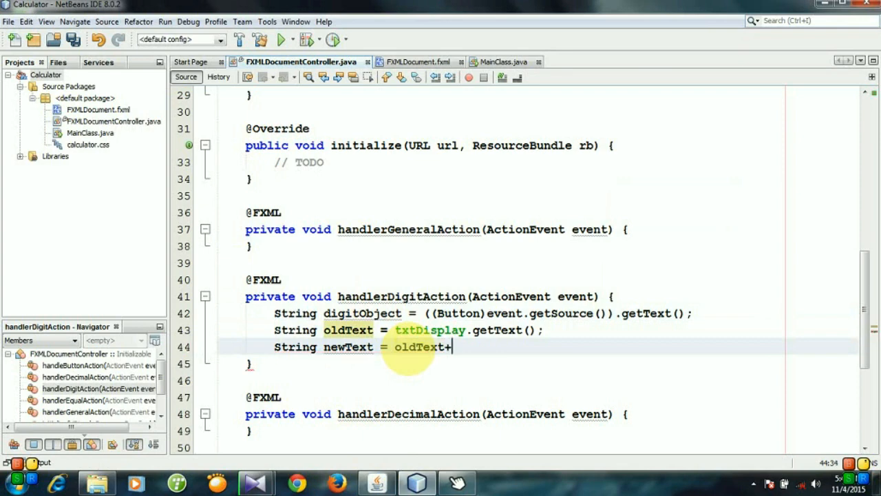
text(digitObject)
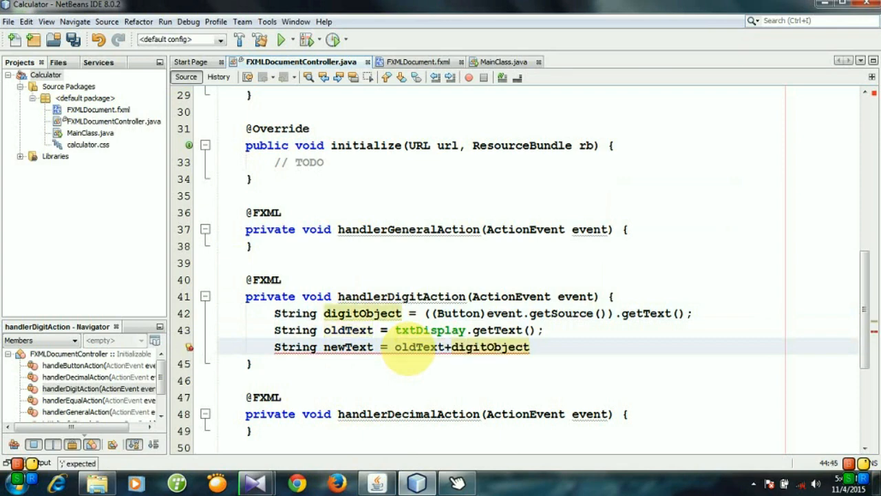
text(;)
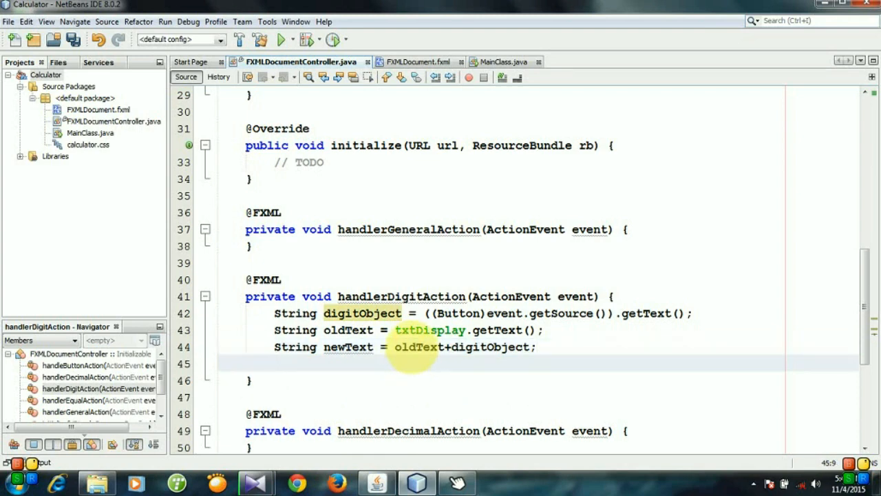
- Write newText back to the display with txtDisplay.setText(newText);
text(txtDisplay)
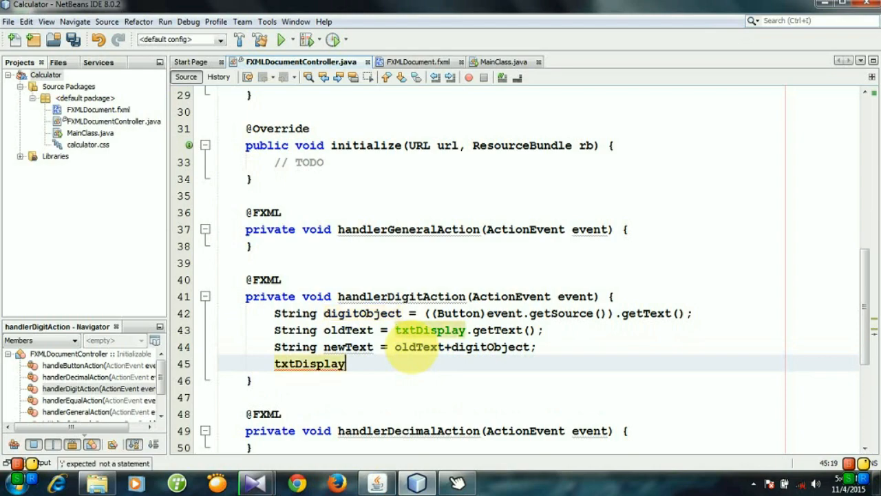
text(.)
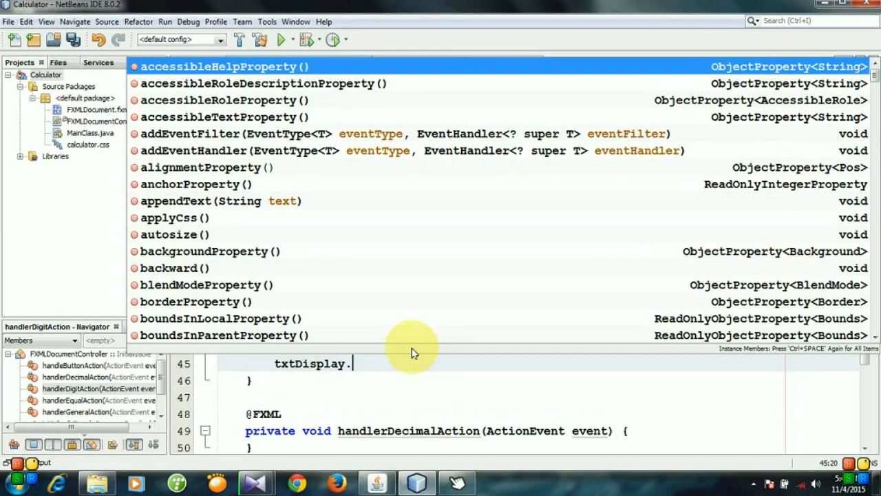
text(set)
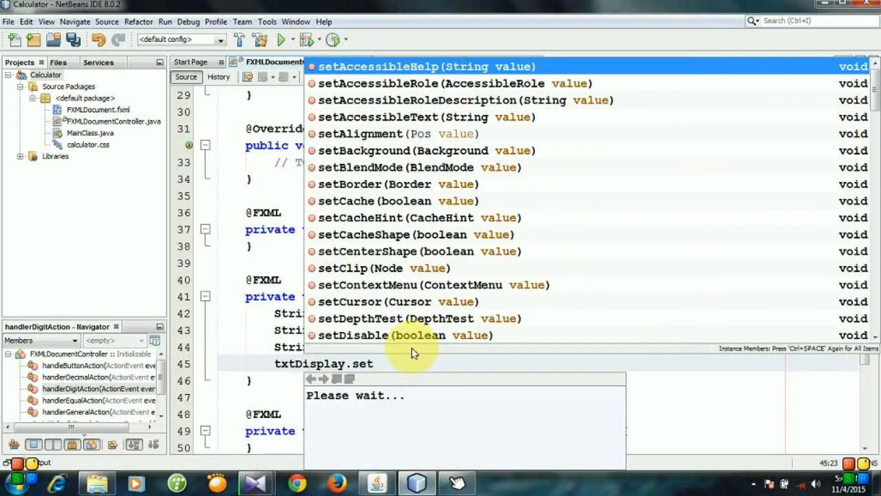
text(t(newText);)
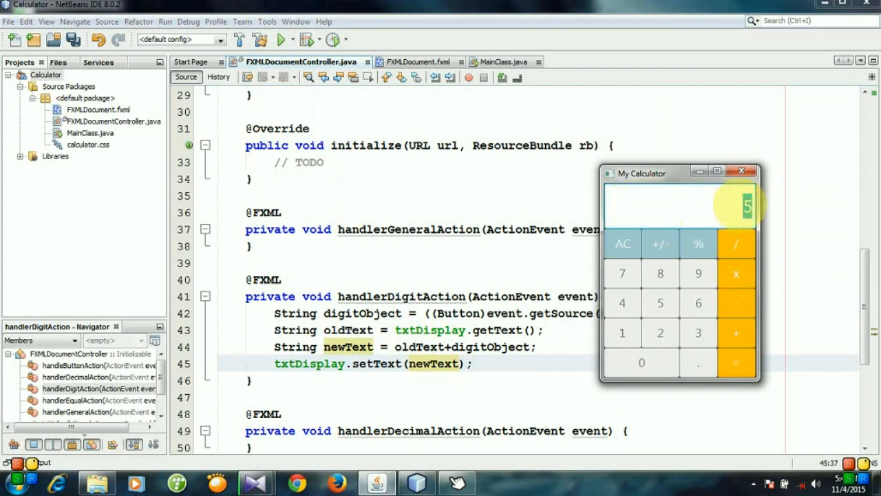
mouse_move(672, 207)
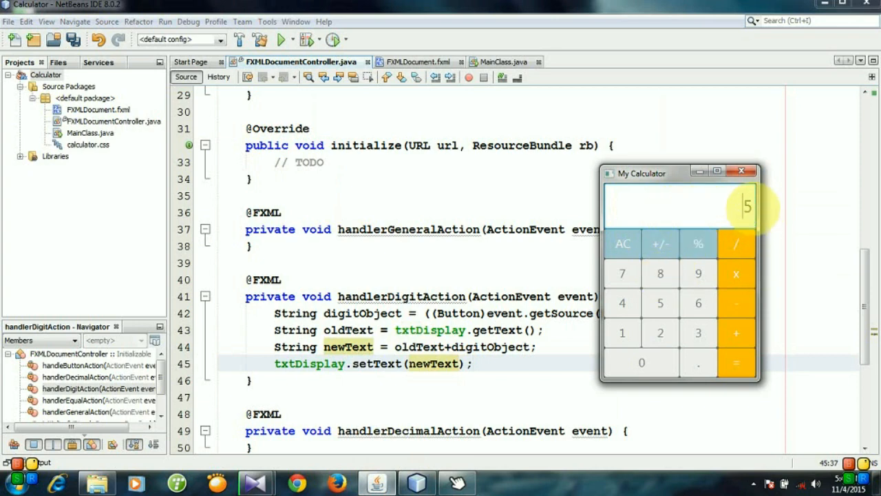
- Enter digits to build 56 in the running calculator, then close it
click(660, 303)
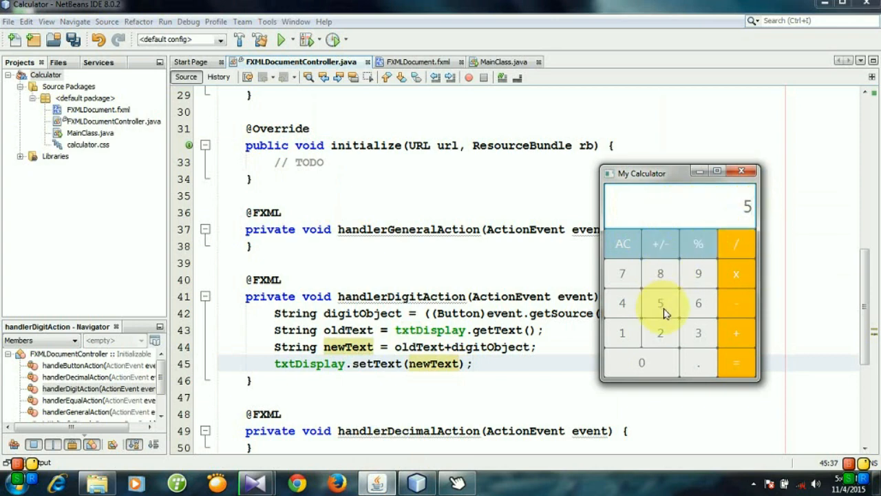
click(698, 303)
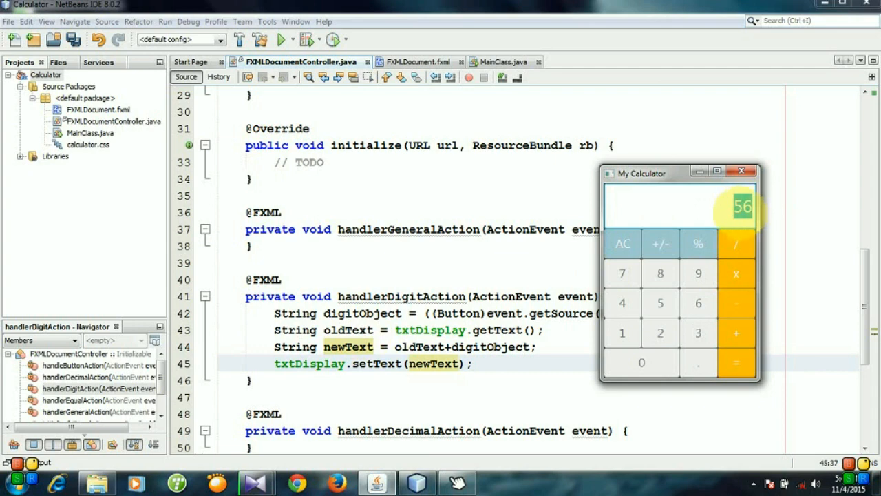
click(741, 170)
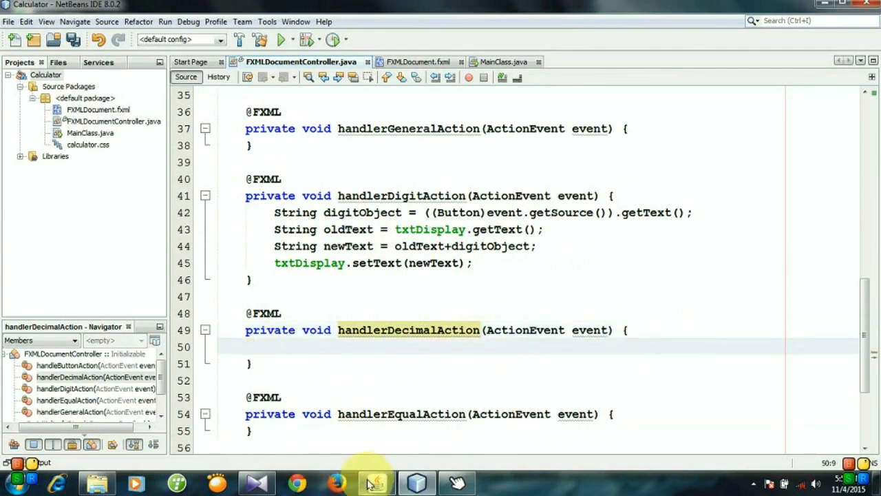
- Enter 7.5 in the running calculator to test the decimal button
click(375, 482)
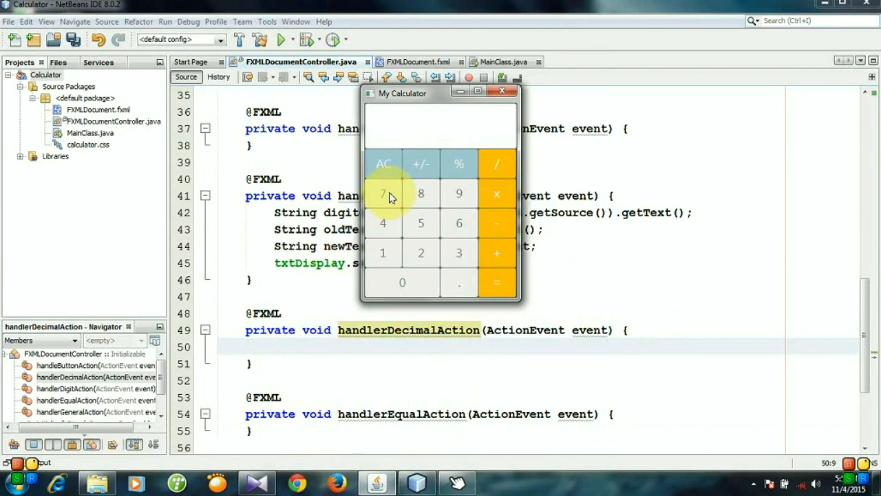
click(383, 193)
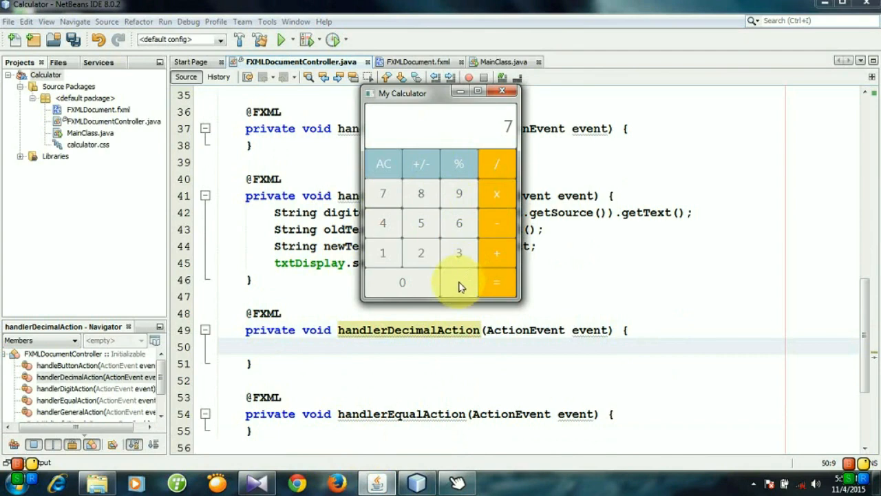
click(458, 283)
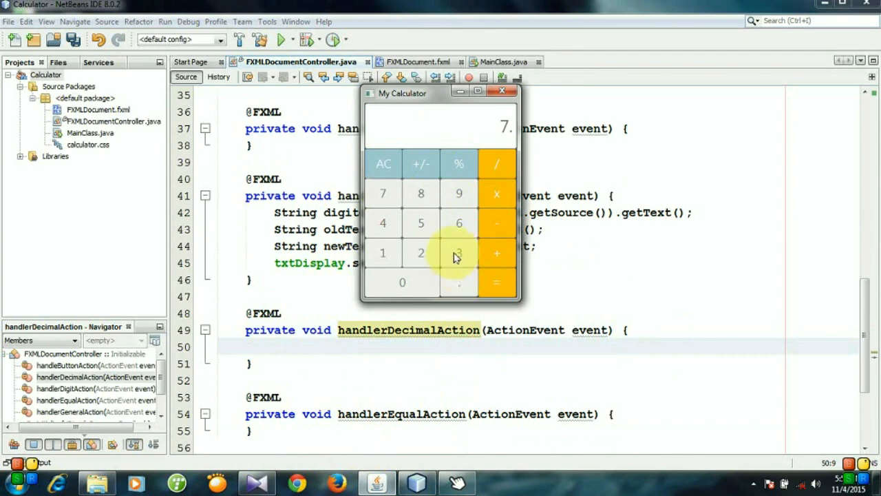
click(458, 254)
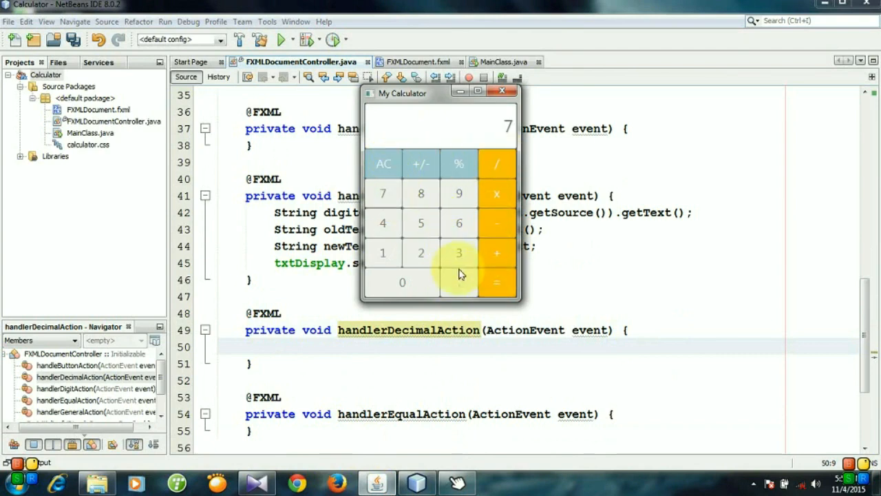
click(459, 282)
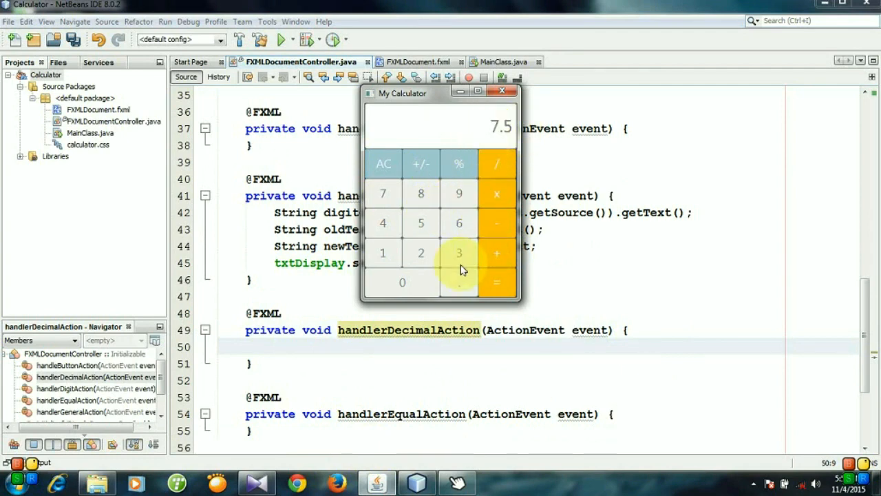
mouse_move(497, 162)
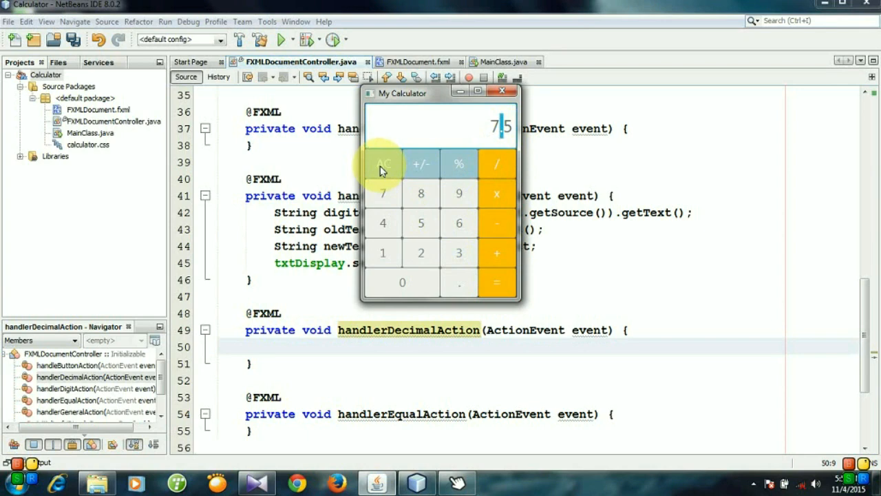
- Clear with AC, try entering repeated decimal points, then close the calculator
click(382, 164)
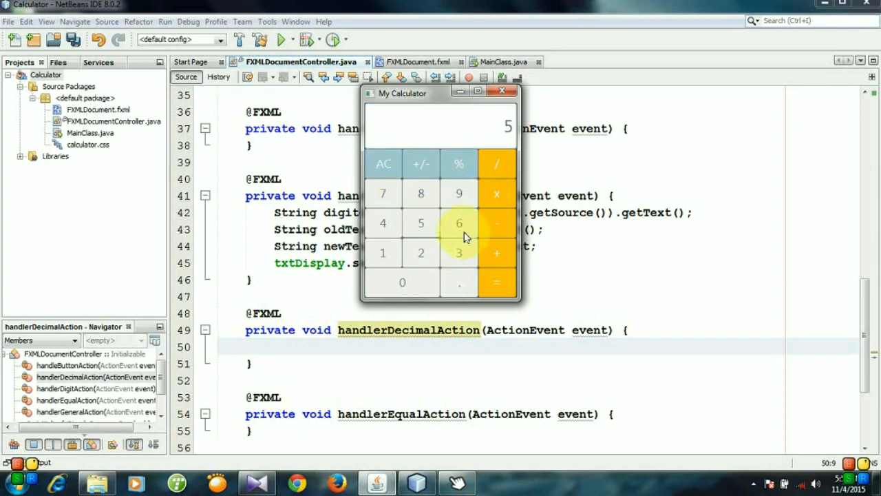
click(458, 282)
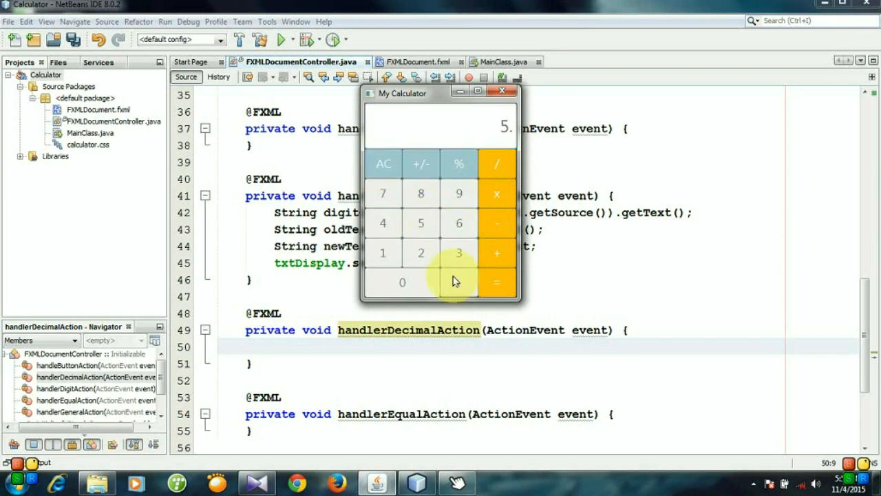
click(421, 223)
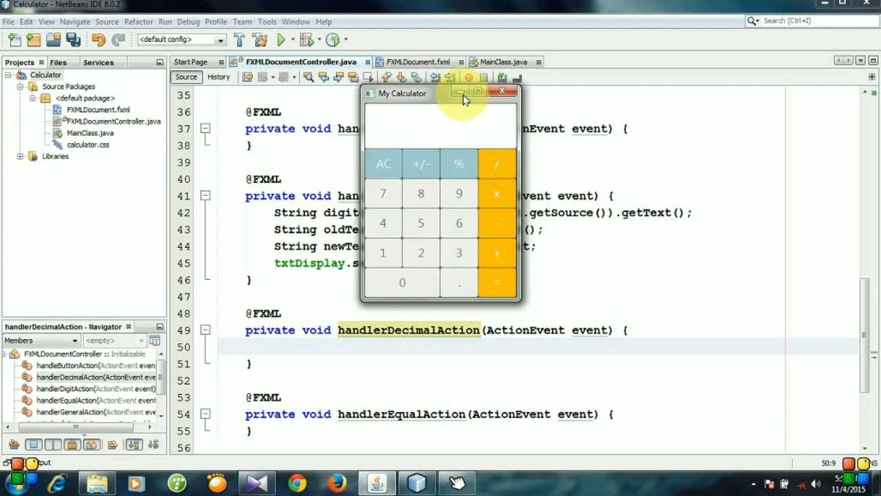
click(501, 91)
text(private i)
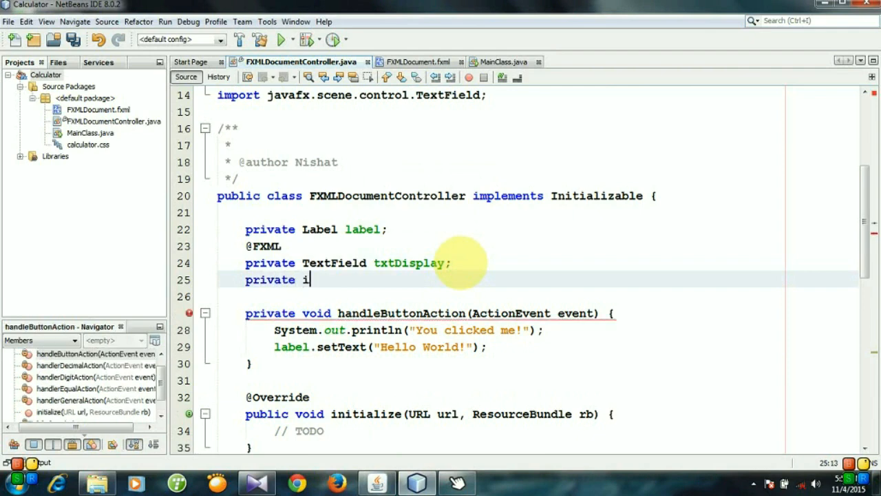
- Declare the field private int decimalClick = 0; below txtDisplay
text(nt)
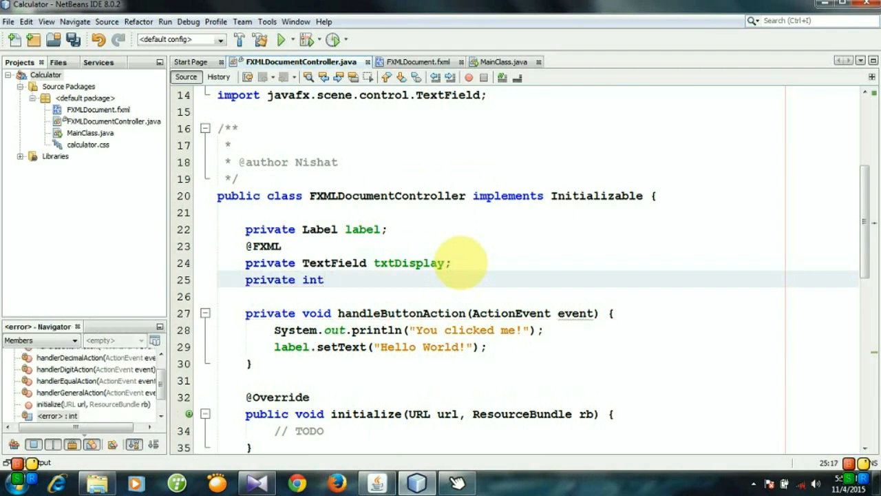
text(decim)
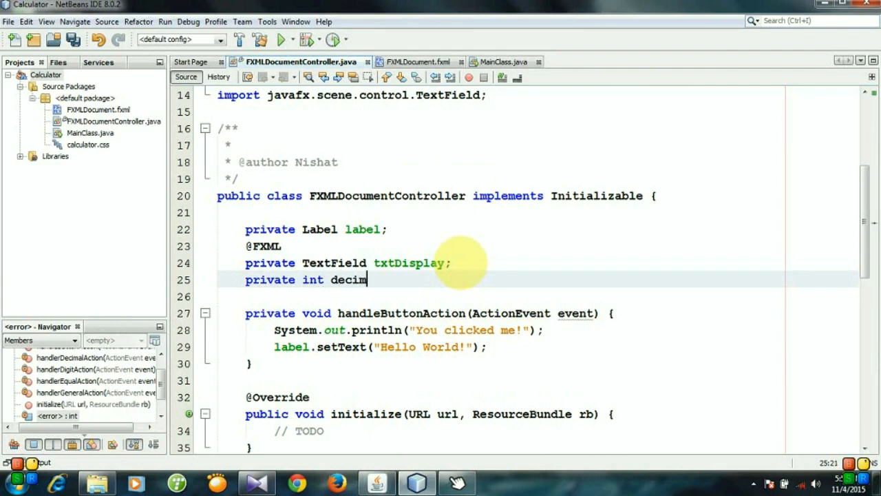
text(alC)
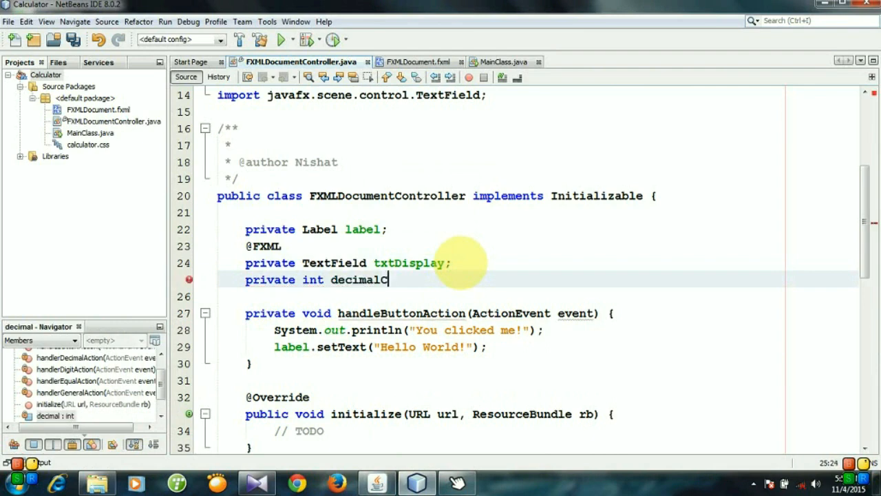
text(lick)
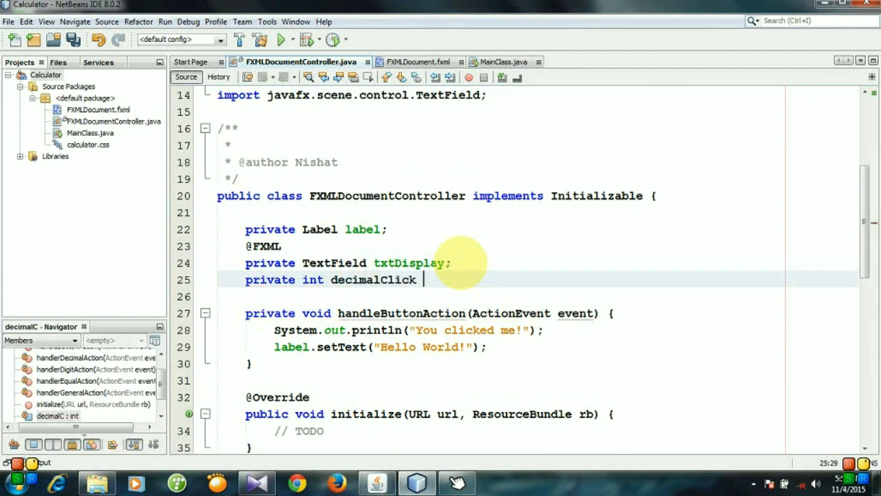
text(= 0;)
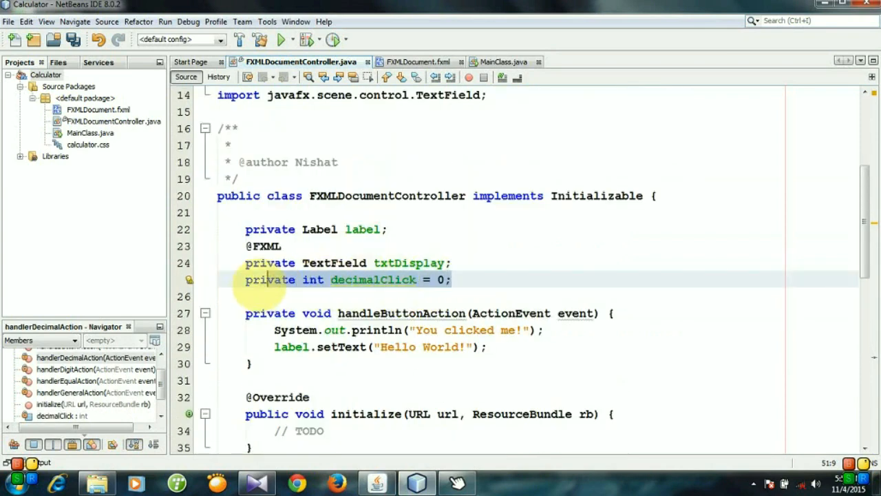
- Write if(decimalClick==0){ in handlerDecimalAction
scroll(down, 3)
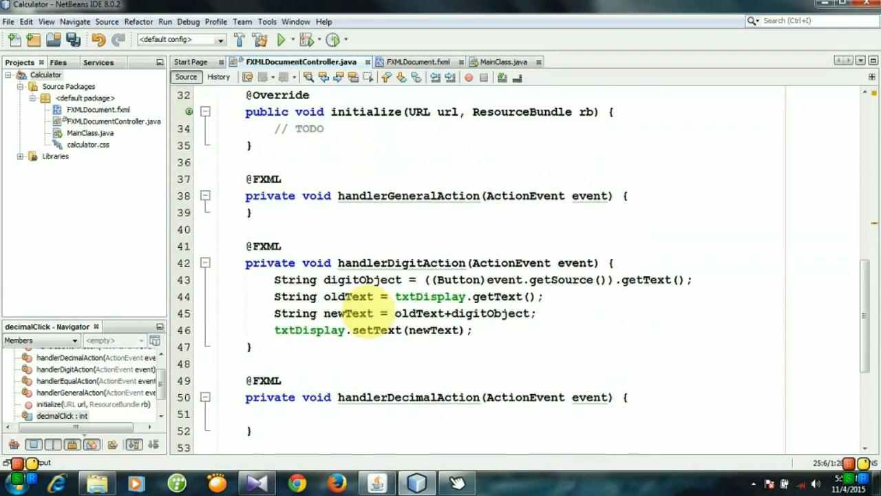
text(i)
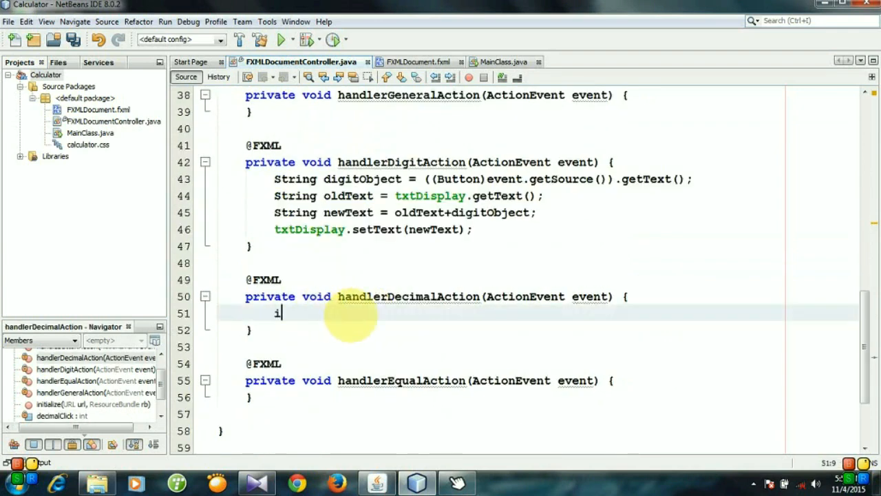
text(f(d))
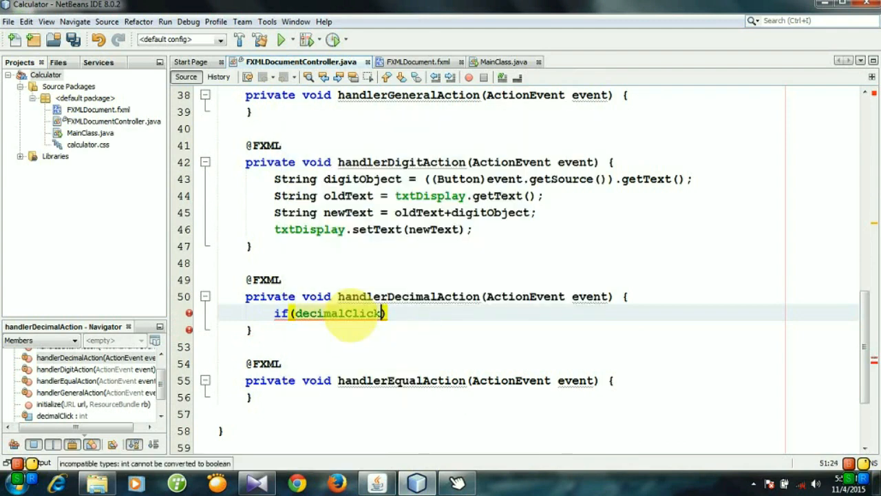
text(==0))
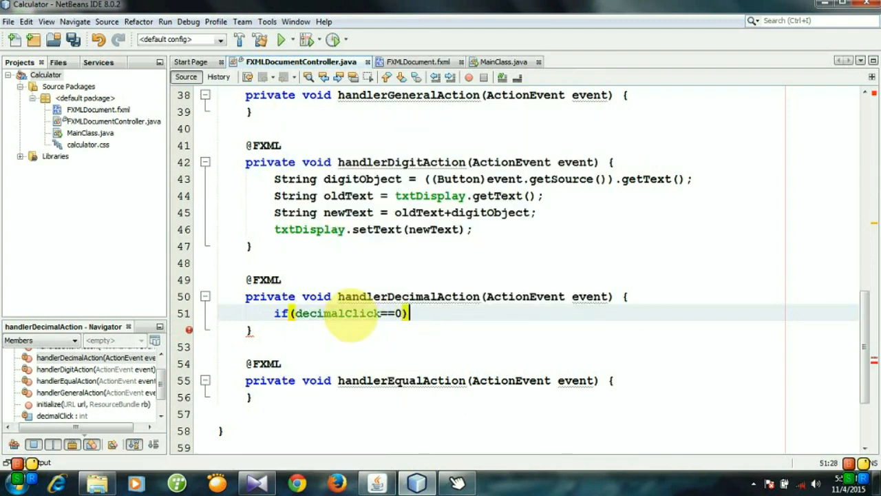
text({)
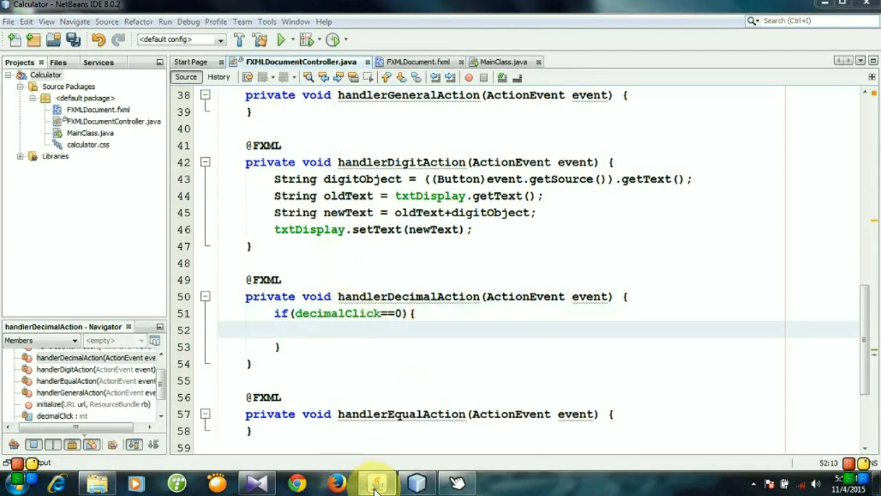
- Check the running calculator, then select the digit handler lines to reuse in the if block
click(375, 482)
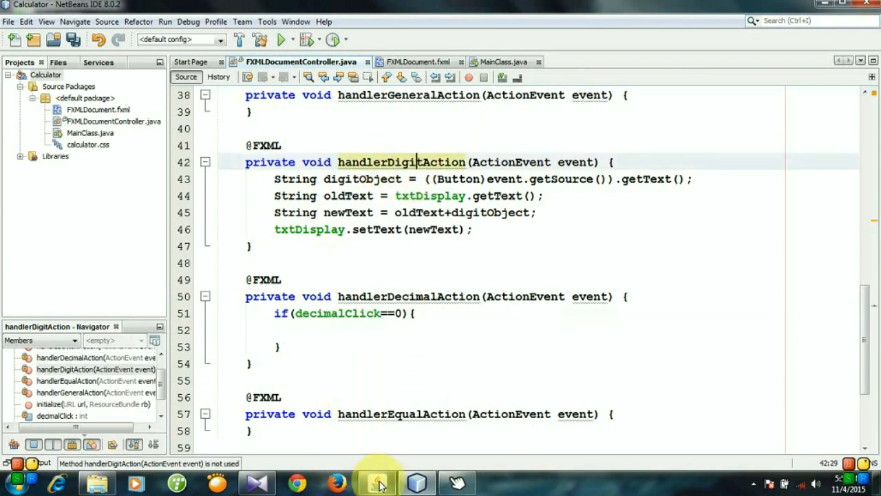
click(377, 482)
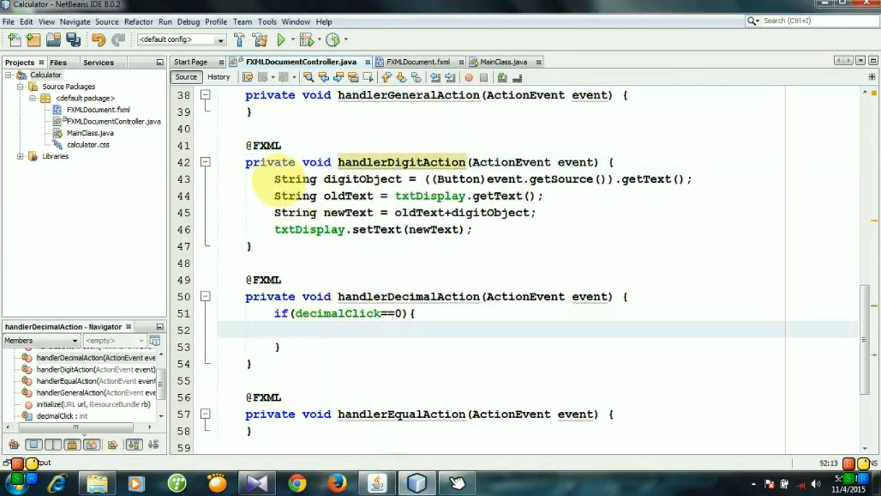
drag(274, 179, 473, 229)
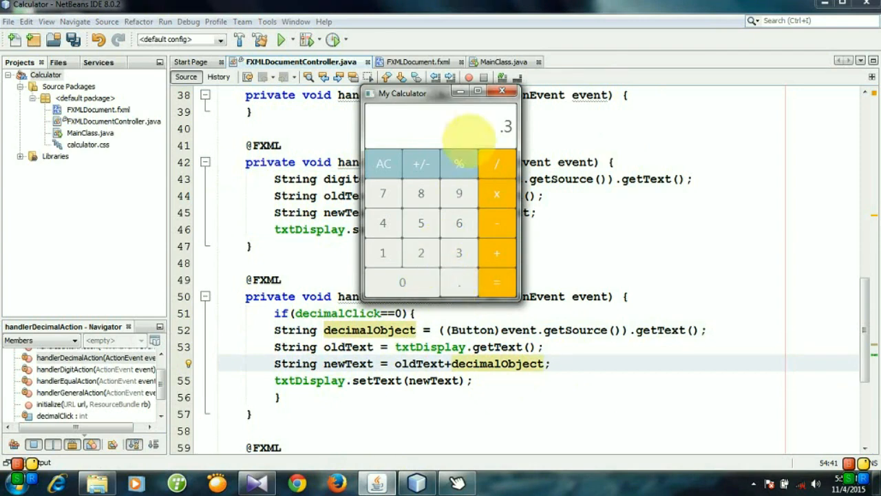
- Close the running calculator after testing the pasted decimal handler code
click(501, 91)
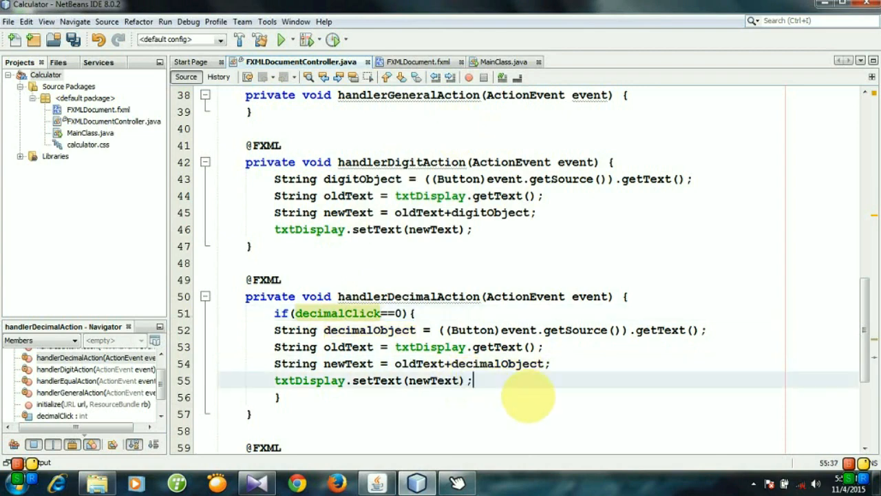
- Add decimalClick=1; after setText, rerun the calculator to test, then close it
text(decimalClick)
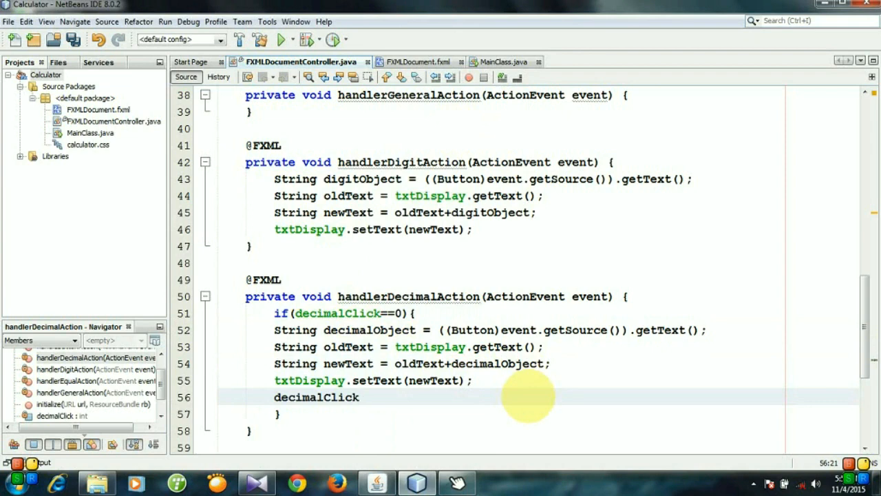
text(=1;)
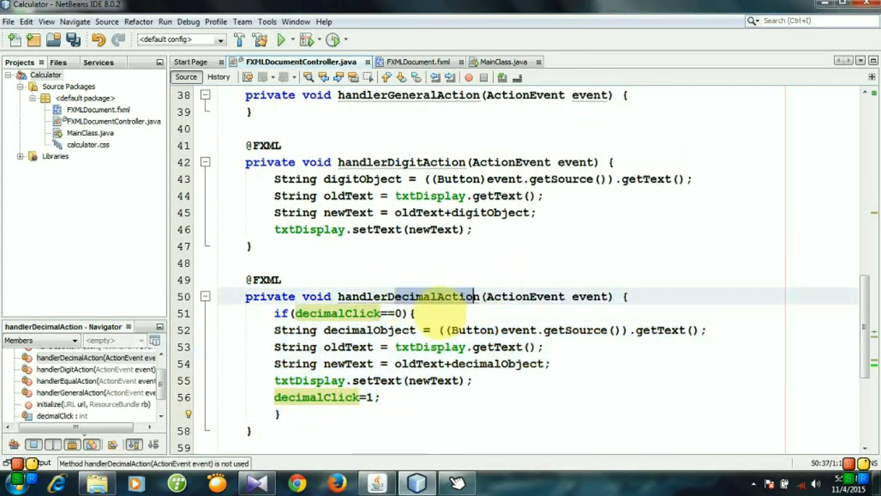
click(625, 289)
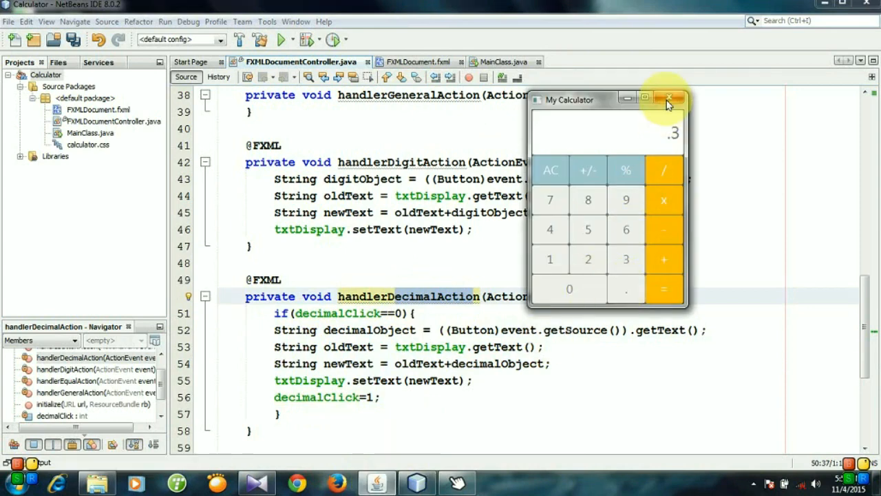
click(668, 99)
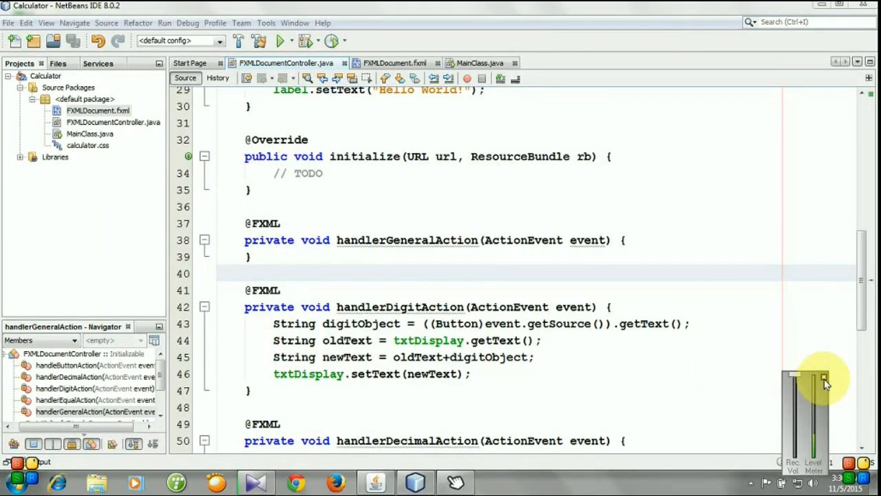
- Launch the calculator, enter decimal numbers like 4.375 and 2.3, then close its window
click(281, 42)
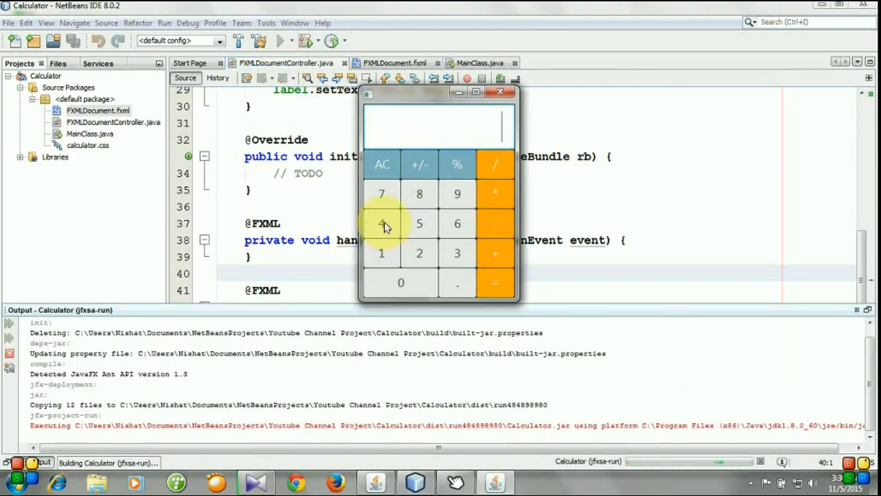
click(381, 223)
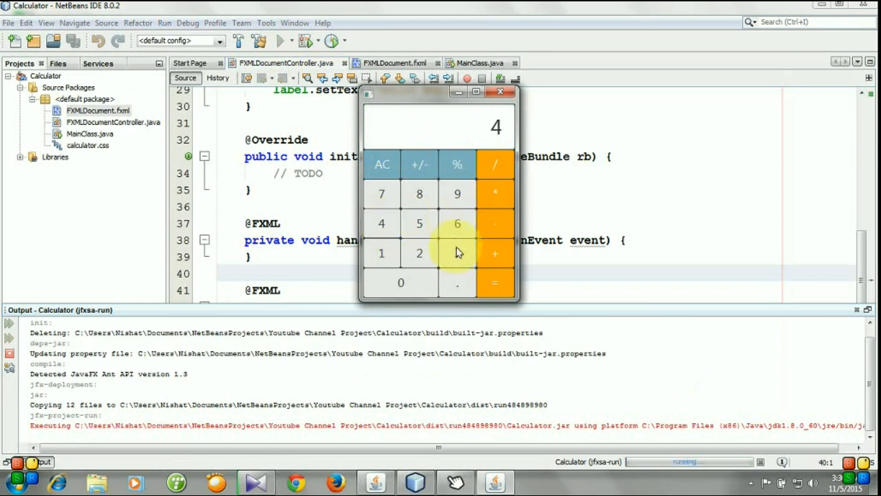
click(457, 283)
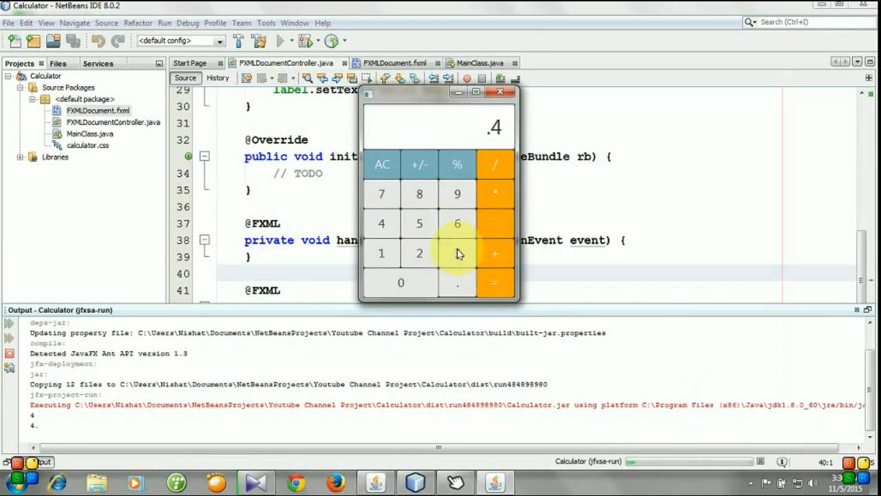
click(457, 253)
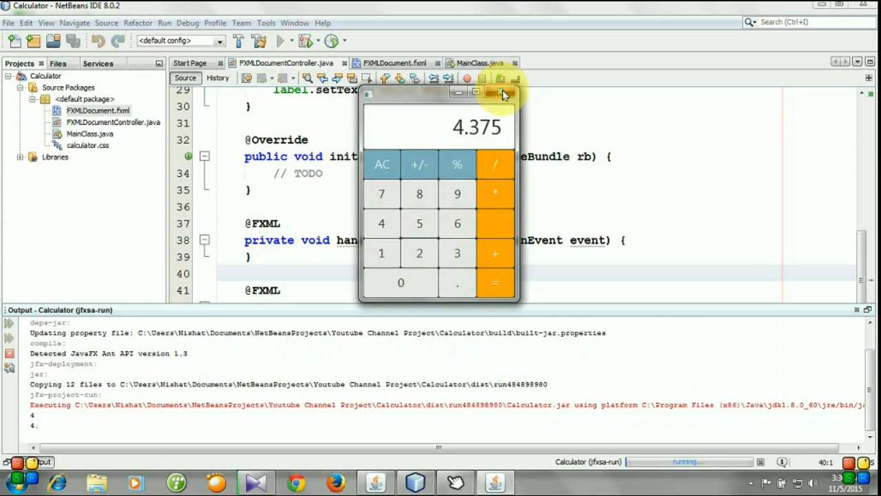
click(498, 93)
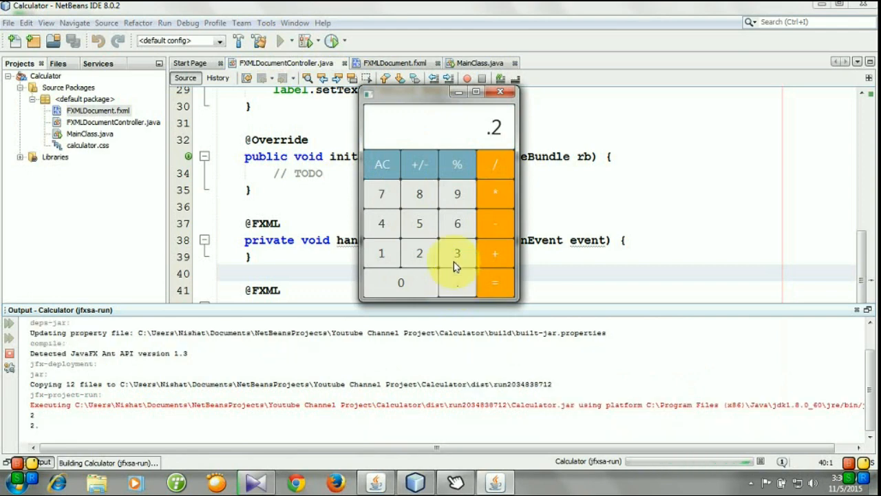
click(457, 253)
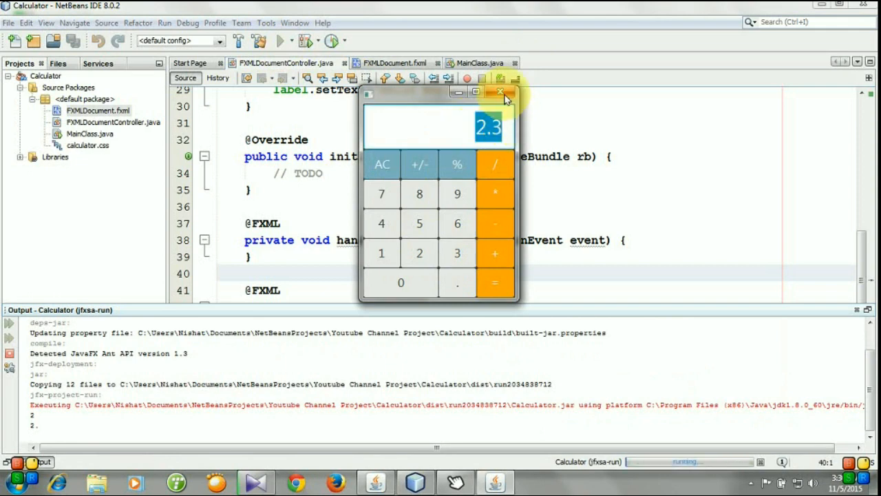
click(501, 91)
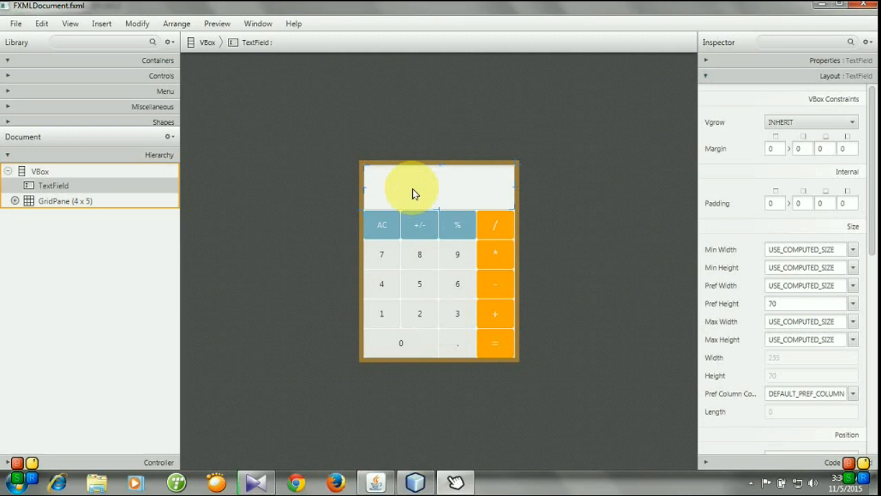
mouse_move(743, 66)
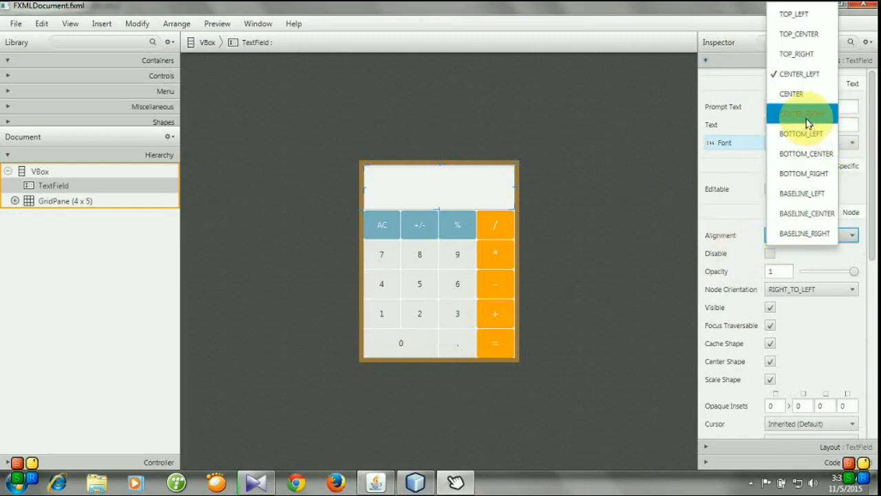
- Set the display TextField to CENTER_RIGHT alignment with INHERIT orientation and save the layout
click(802, 113)
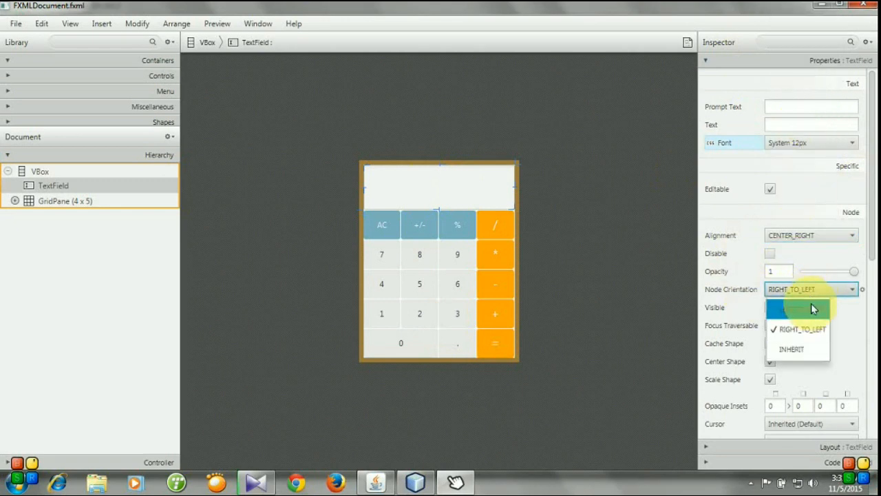
click(791, 308)
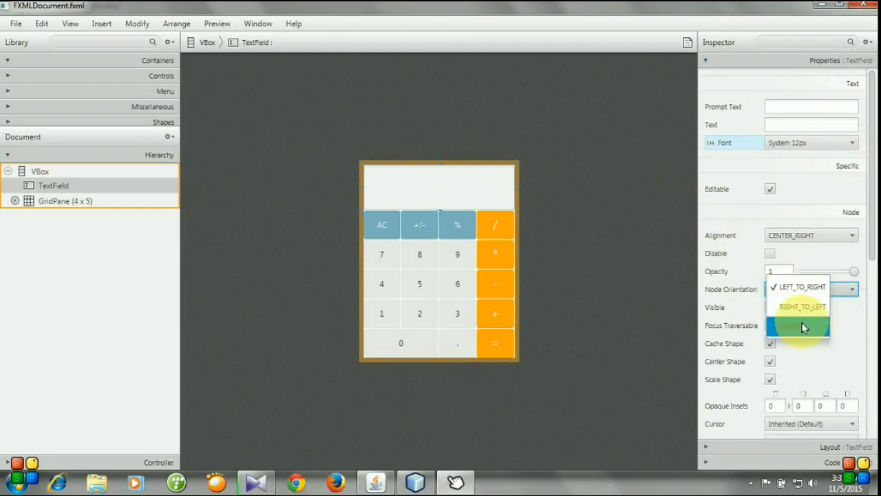
click(797, 328)
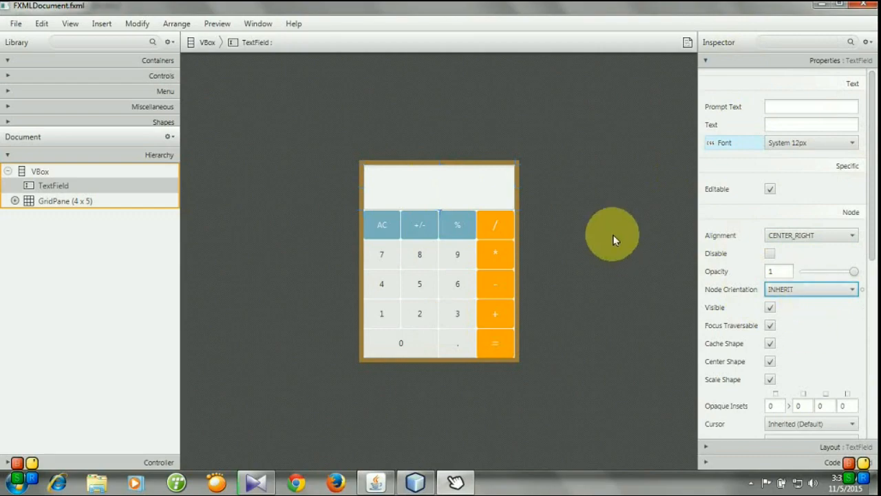
click(15, 23)
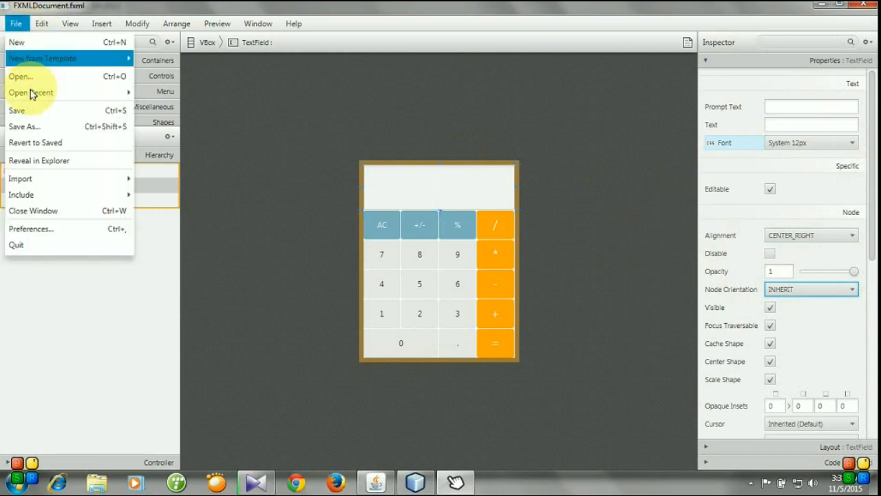
click(16, 111)
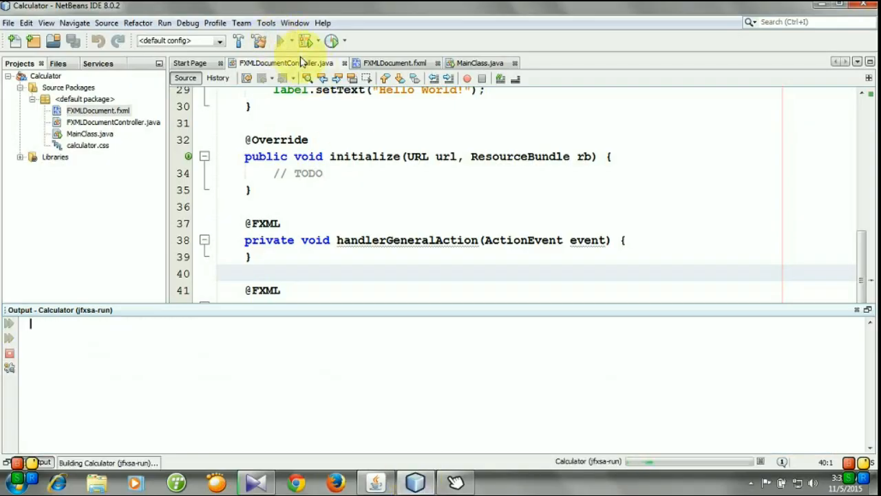
- Relaunch the calculator and enter 4.5 to confirm it shows right-aligned
click(280, 41)
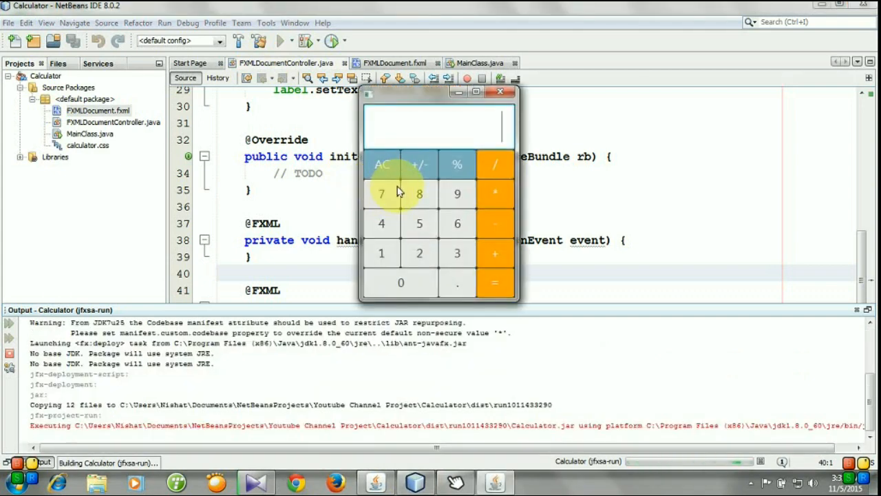
click(381, 223)
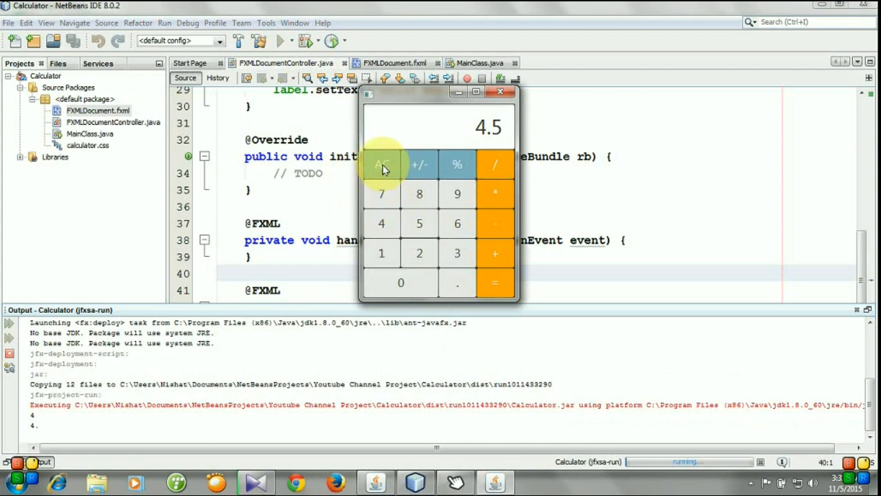
mouse_move(502, 253)
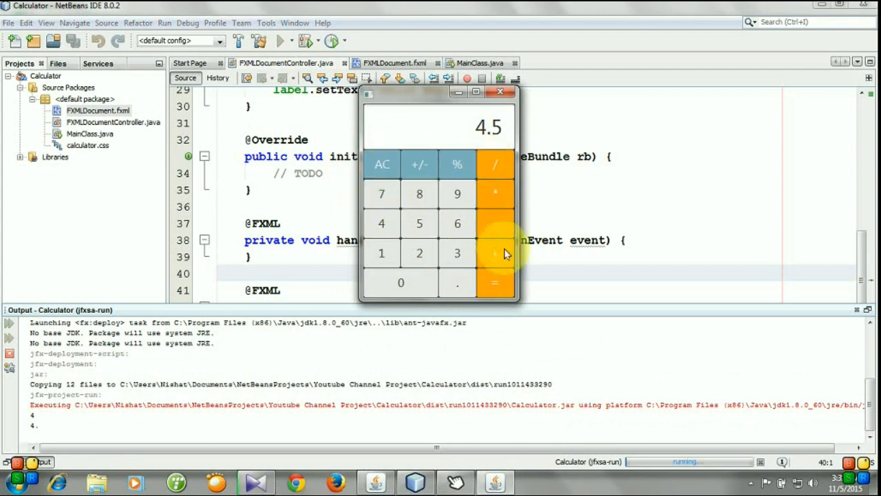
mouse_move(493, 283)
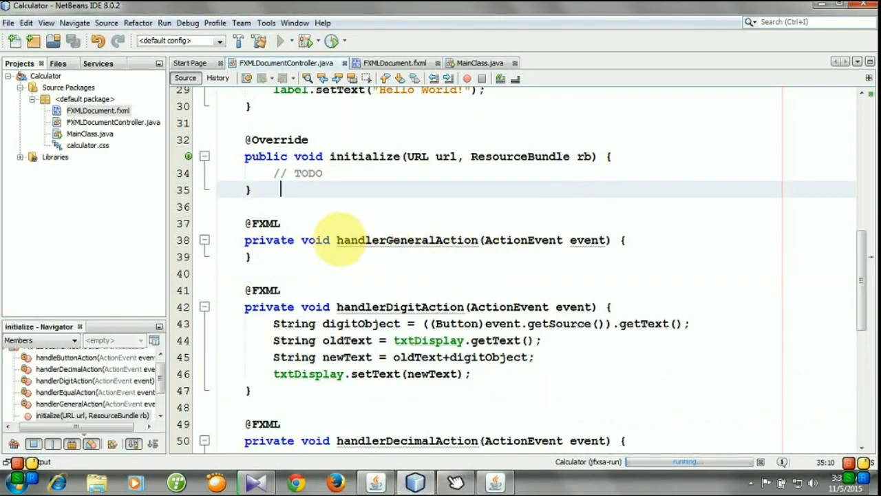
- Select the handlerGeneralAction method name in the controller beside the running calculator
double_click(406, 240)
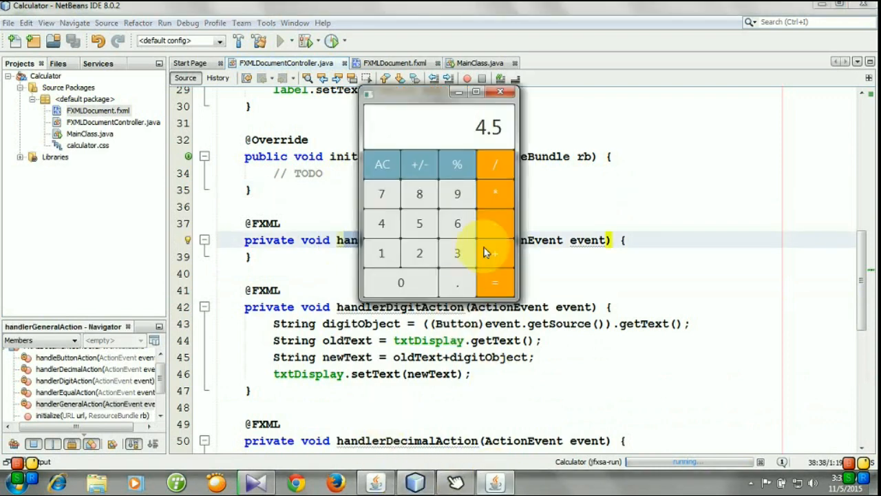
mouse_move(383, 163)
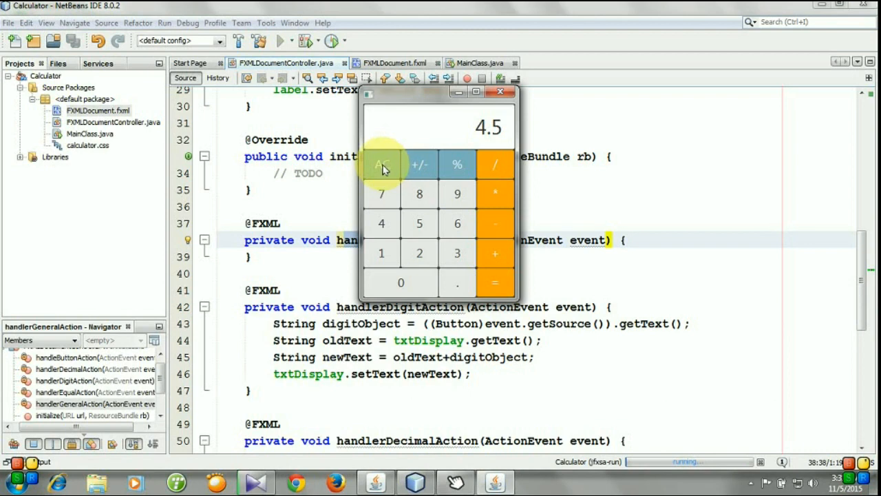
mouse_move(488, 260)
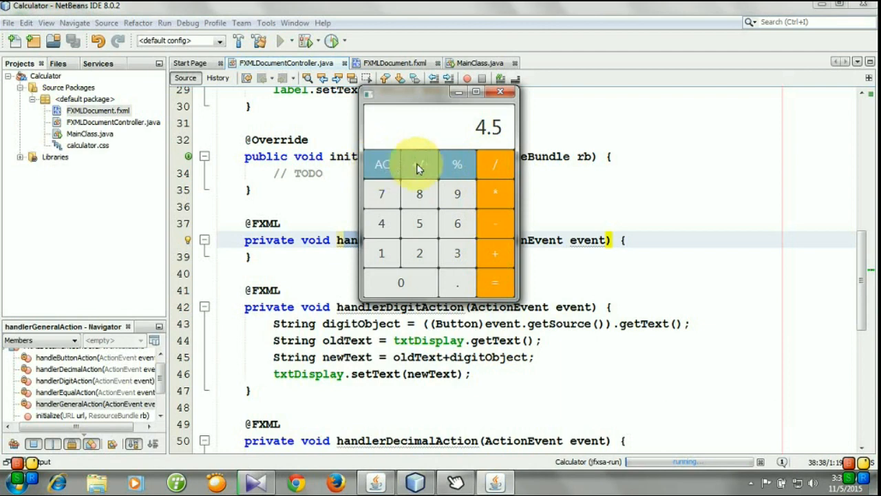
mouse_move(494, 219)
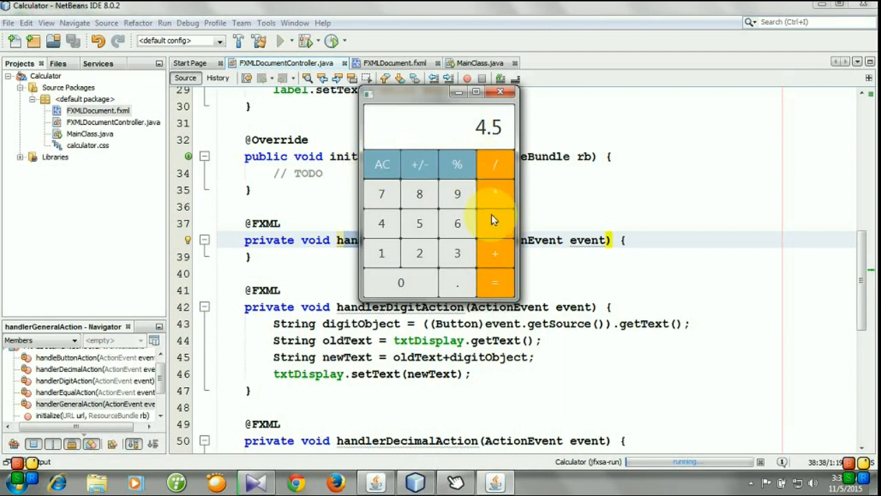